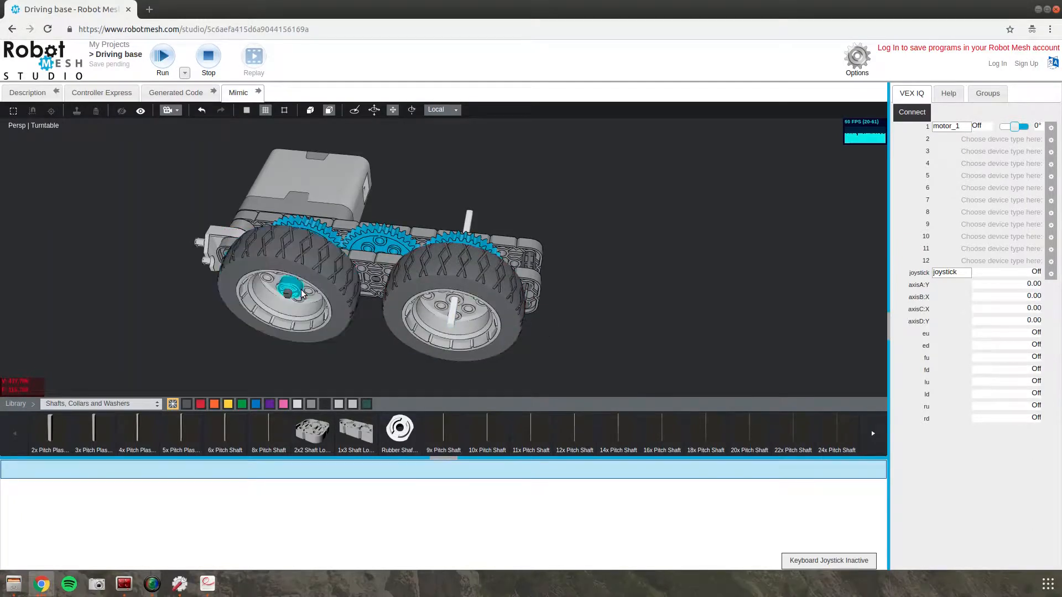
Select the whole connected drivetrain (wheels, gears, beams, shafts, motor) via connected-parts selection.
click(291, 291)
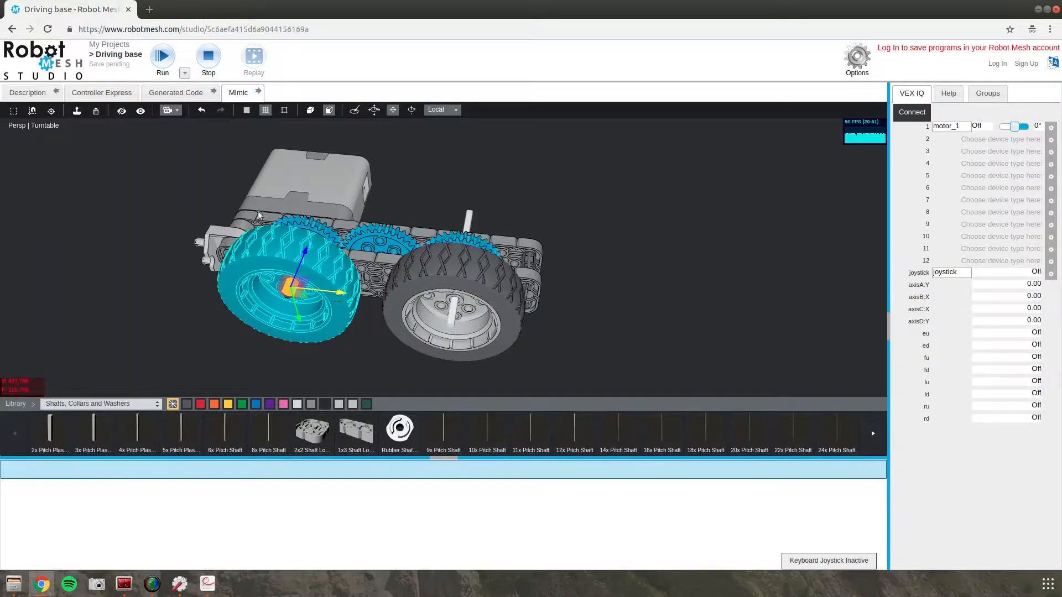
click(77, 111)
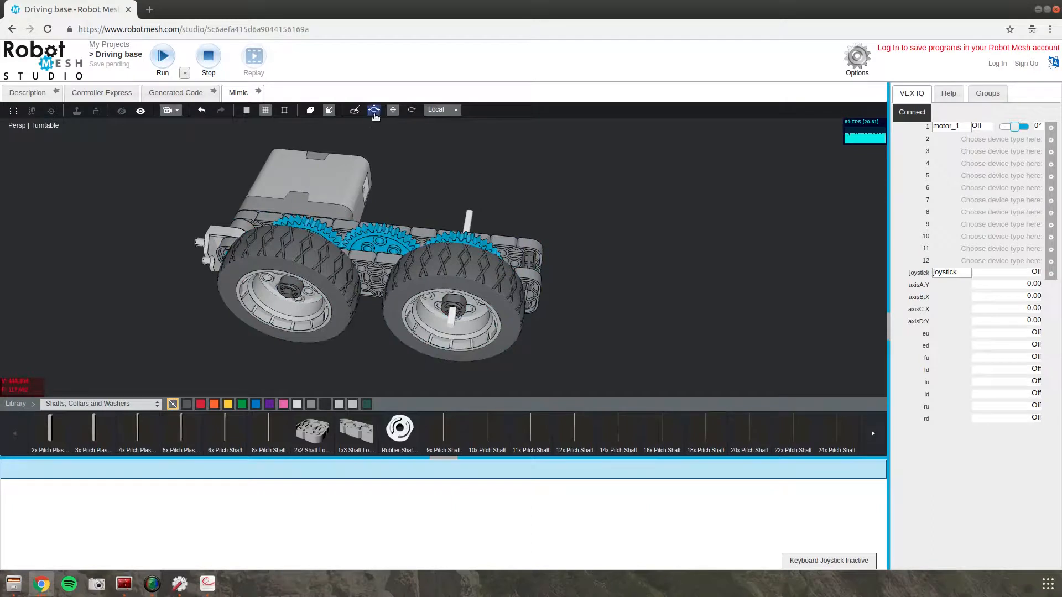
click(450, 312)
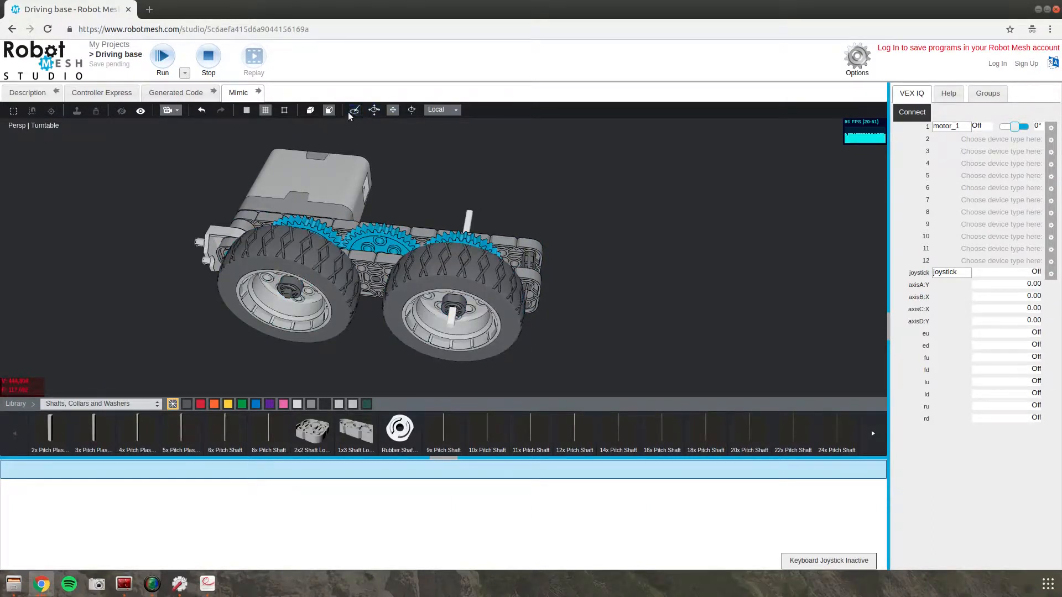
click(448, 312)
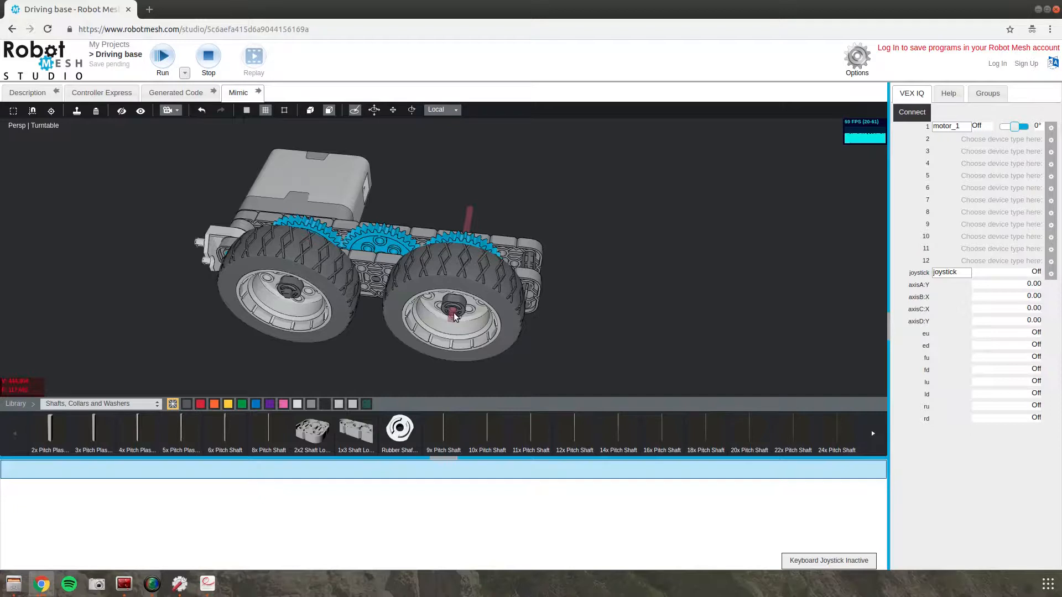
click(452, 313)
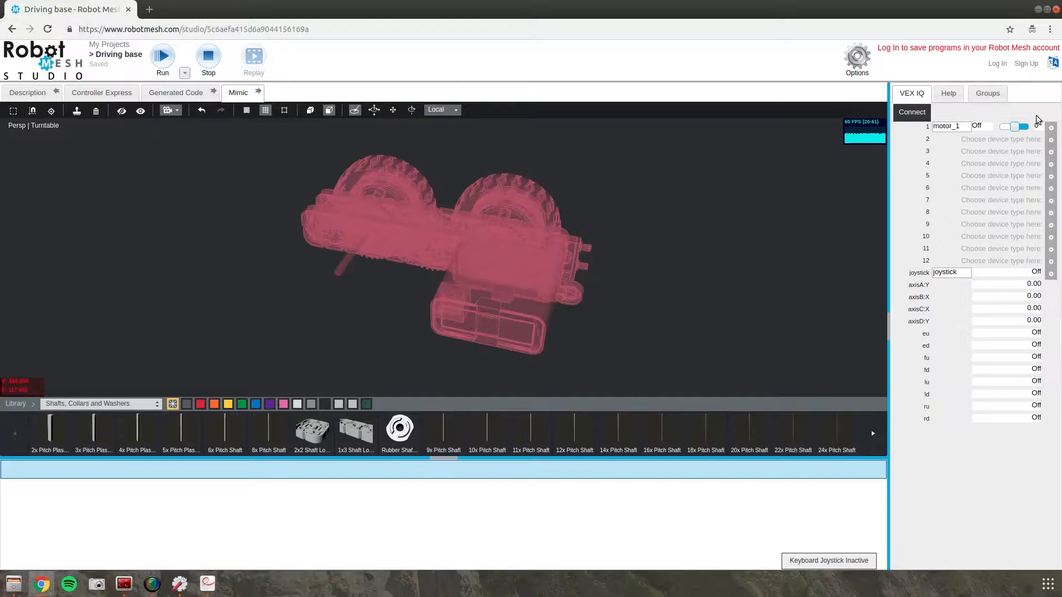
Group the selected parts and save the group as 'Right drivetrain'.
click(987, 93)
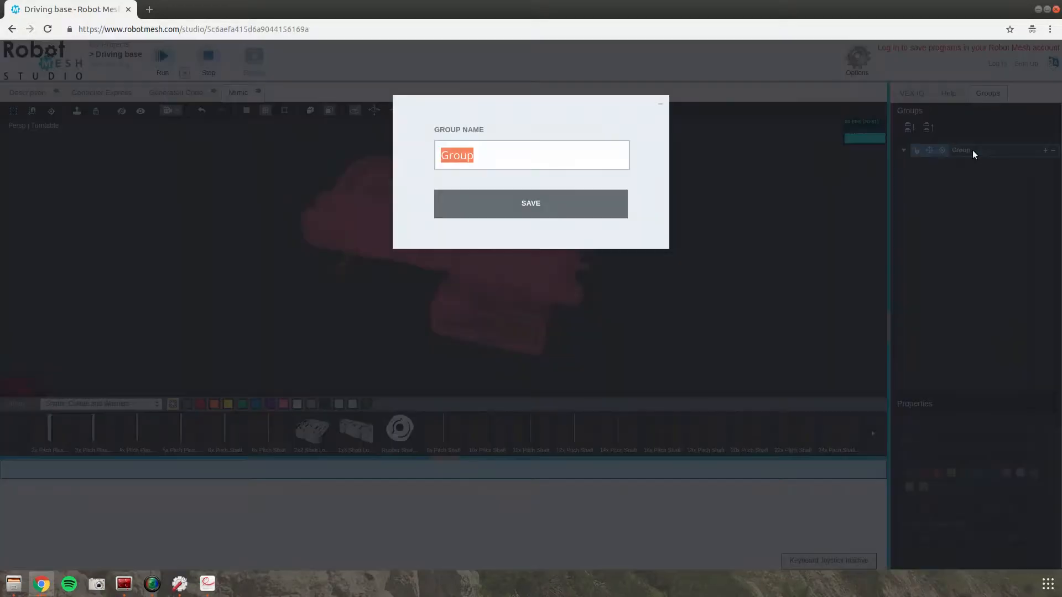
mouse_move(612, 132)
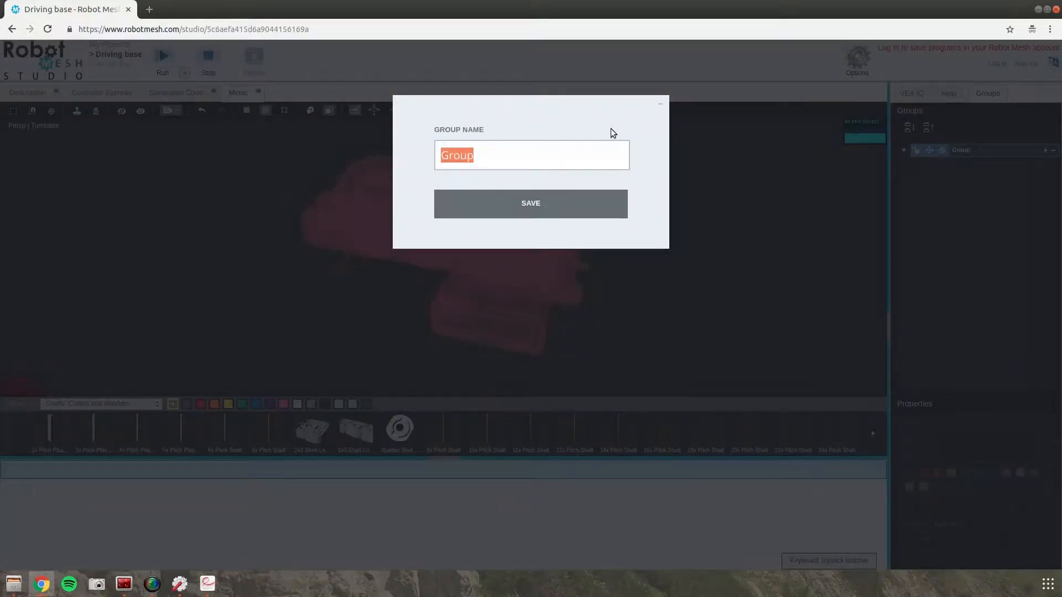
text(R)
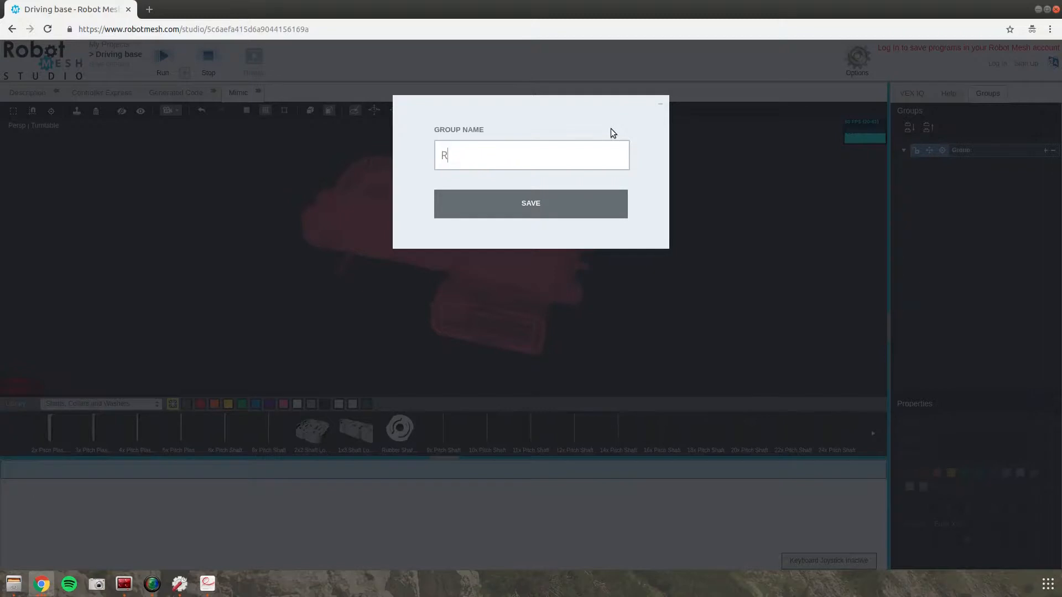
text(ight)
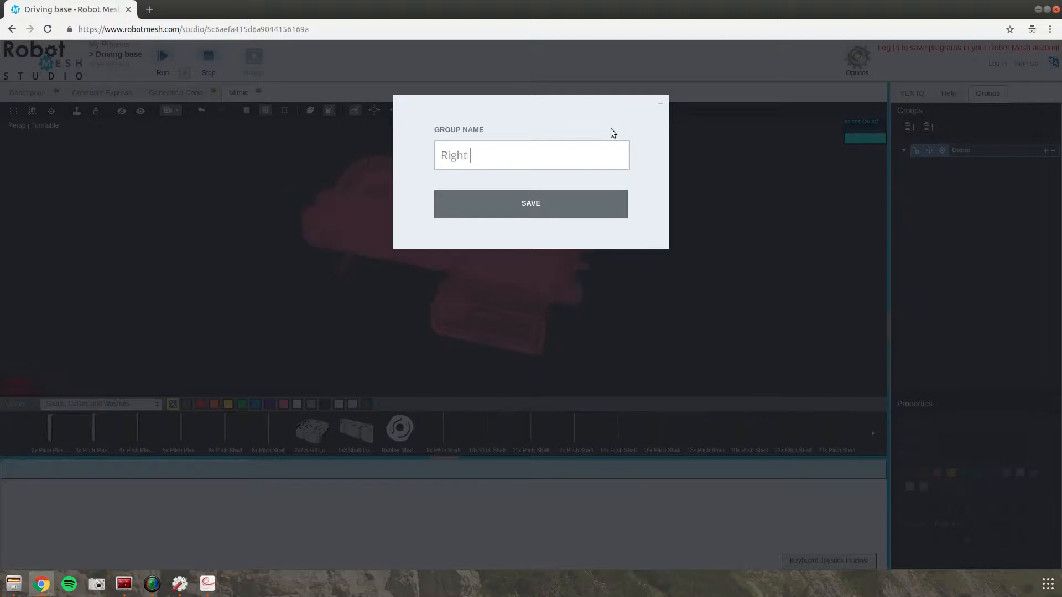
text(drivetra)
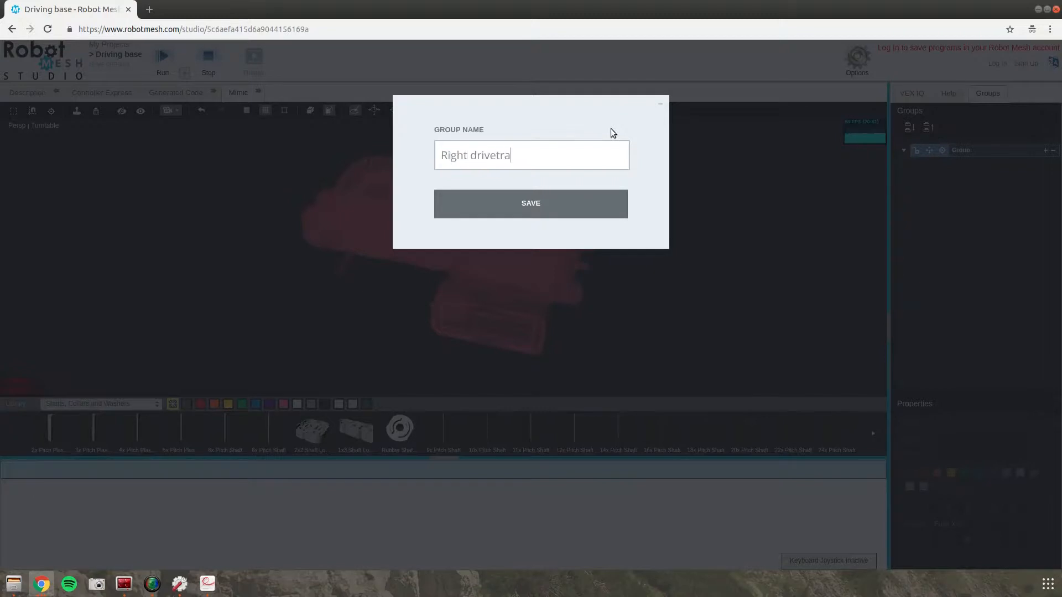
text(in)
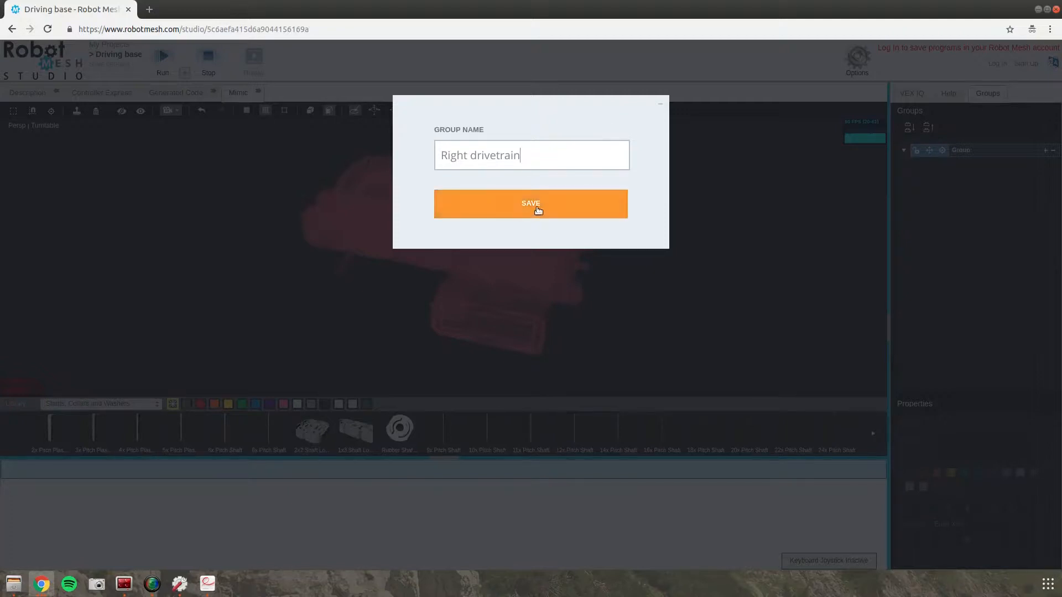
click(530, 204)
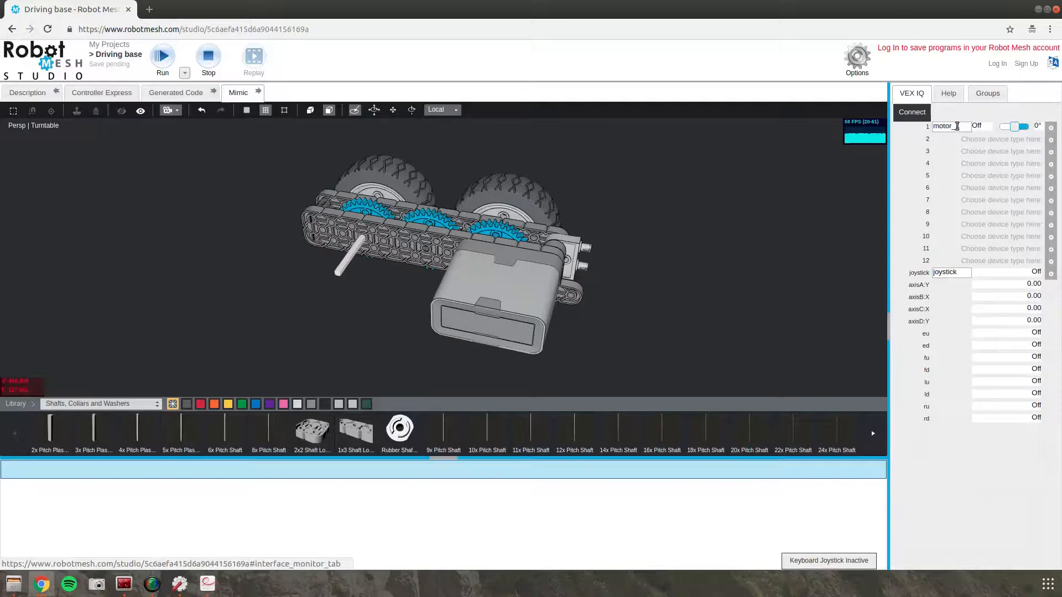
Rename motor port 1 to right_motor and return to the Groups list.
triple_click(948, 126)
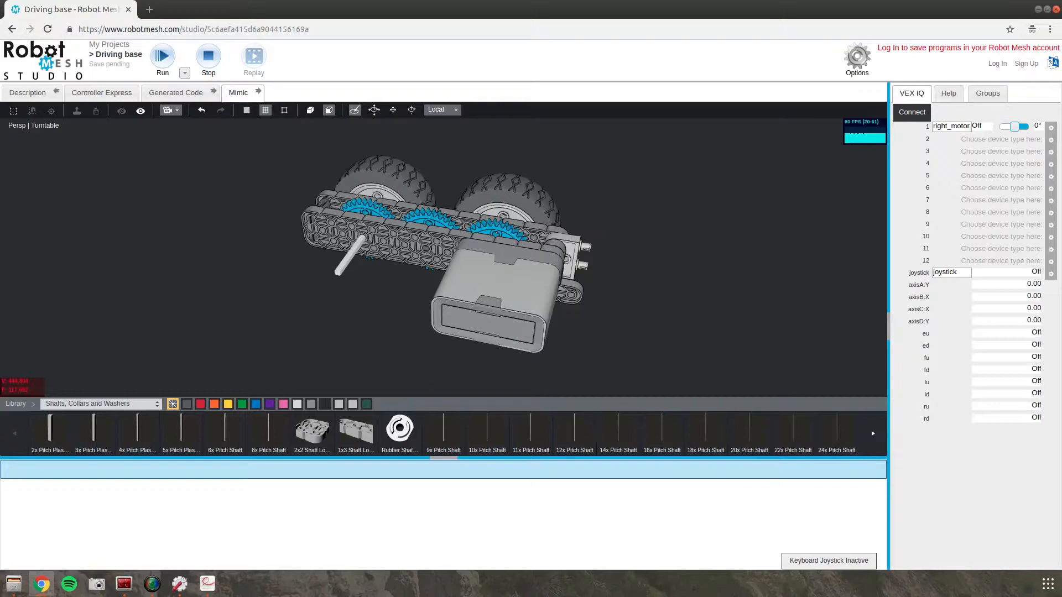
click(473, 281)
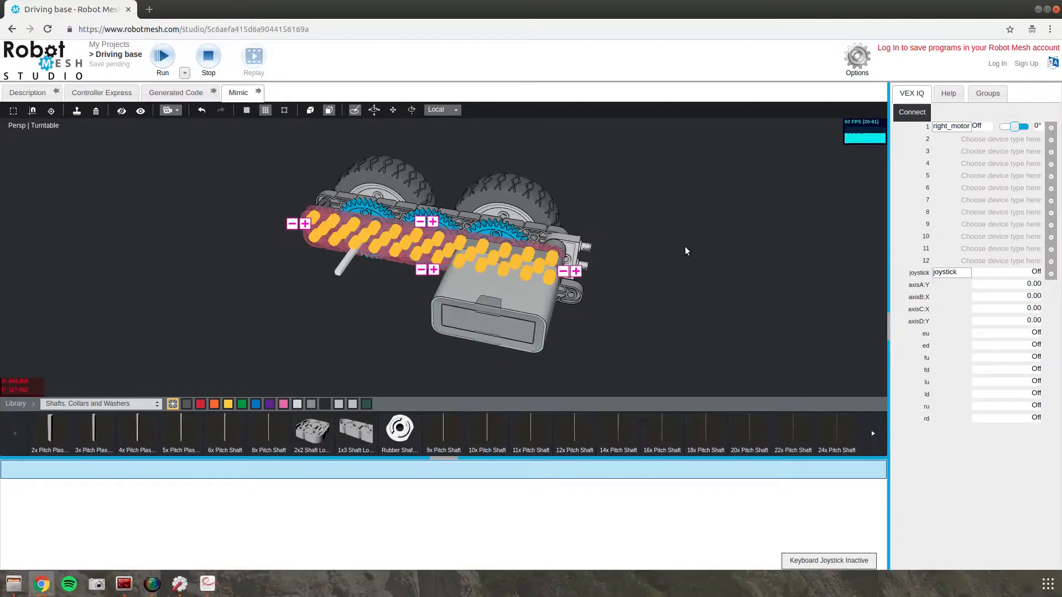
click(987, 92)
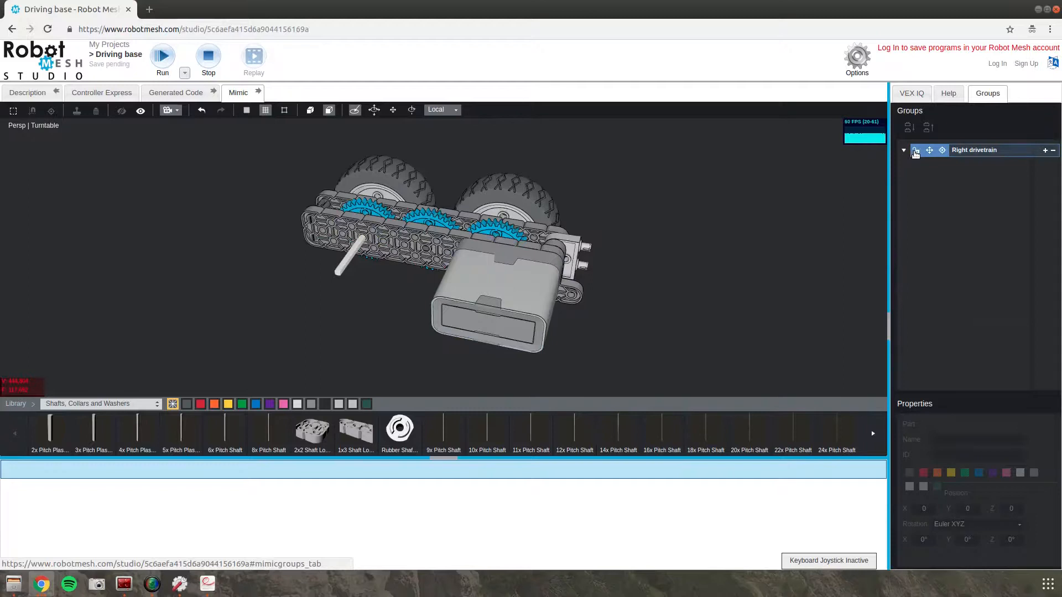
Clone the Right drivetrain group and save the copy as 'Left drivetrain' placed opposite.
click(482, 306)
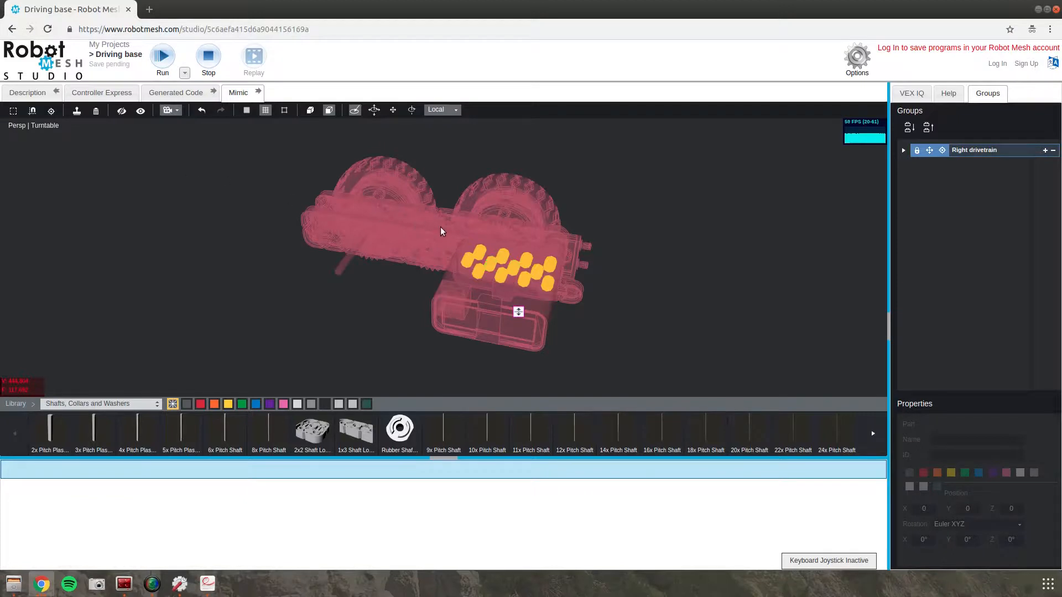
click(77, 110)
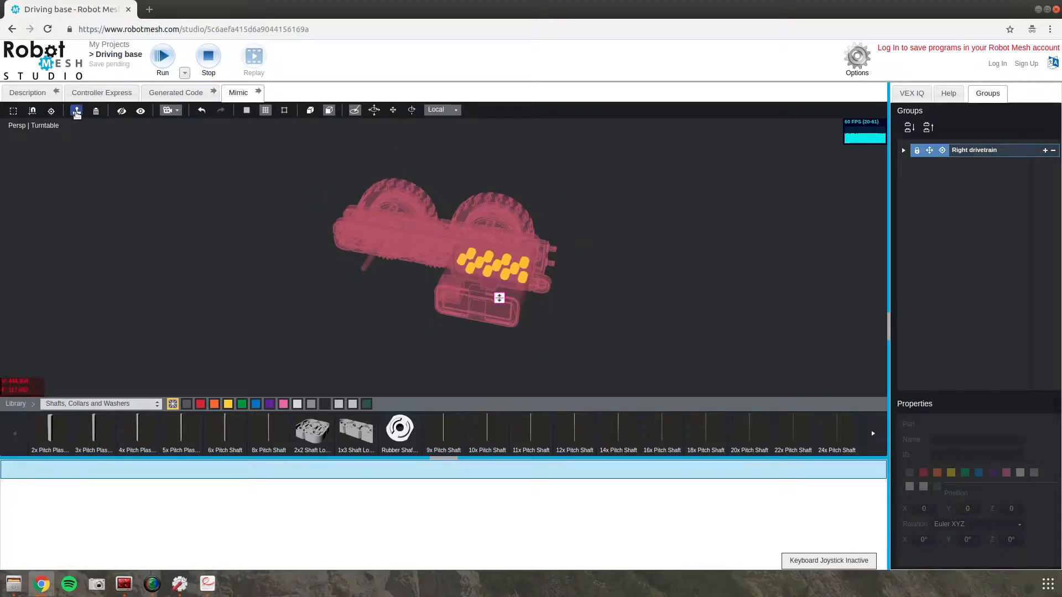
mouse_move(77, 111)
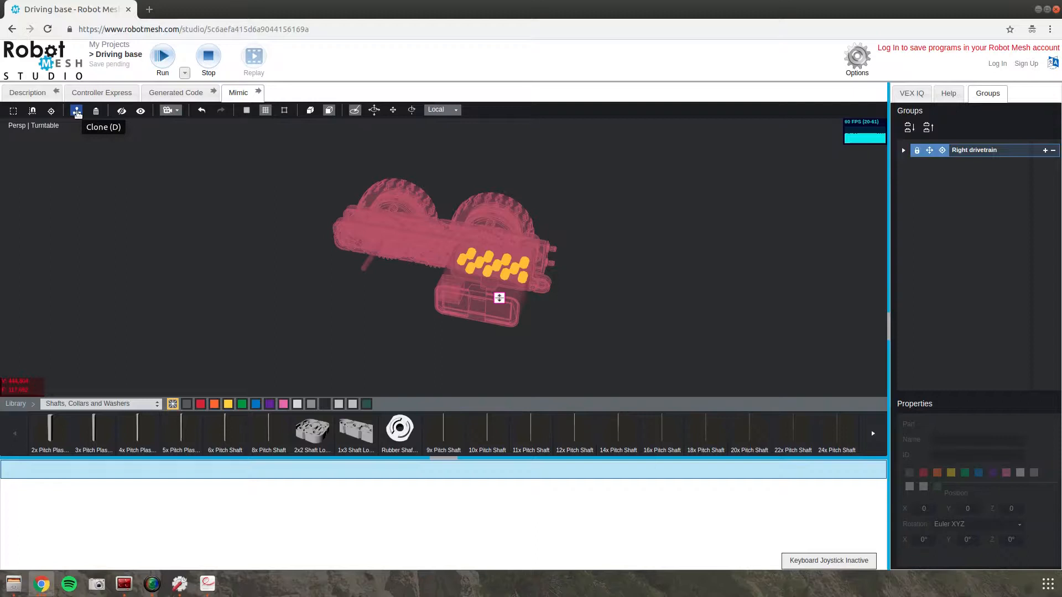
click(76, 110)
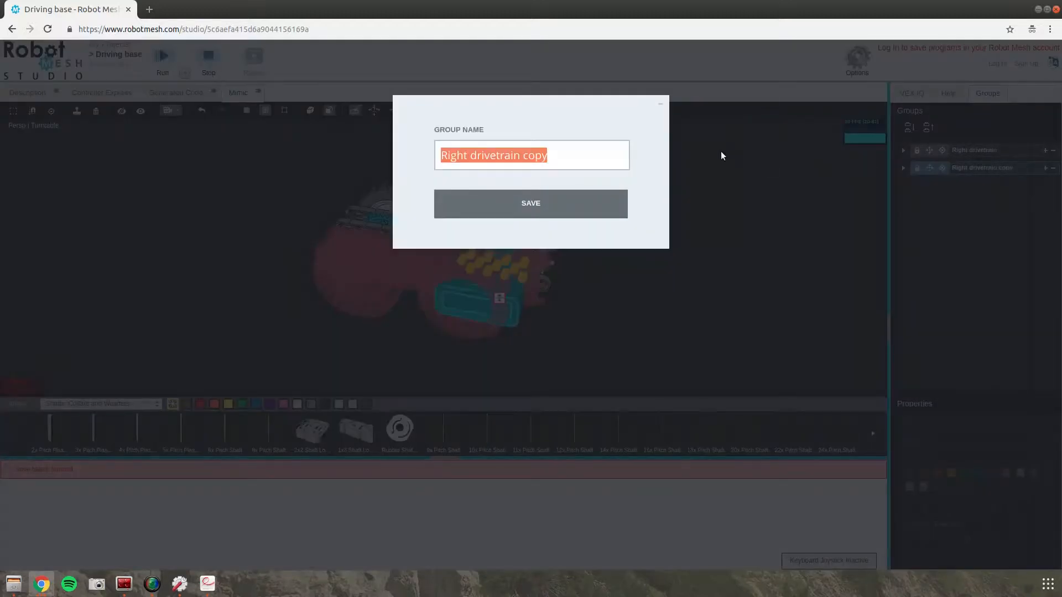
text(Right drivetrain)
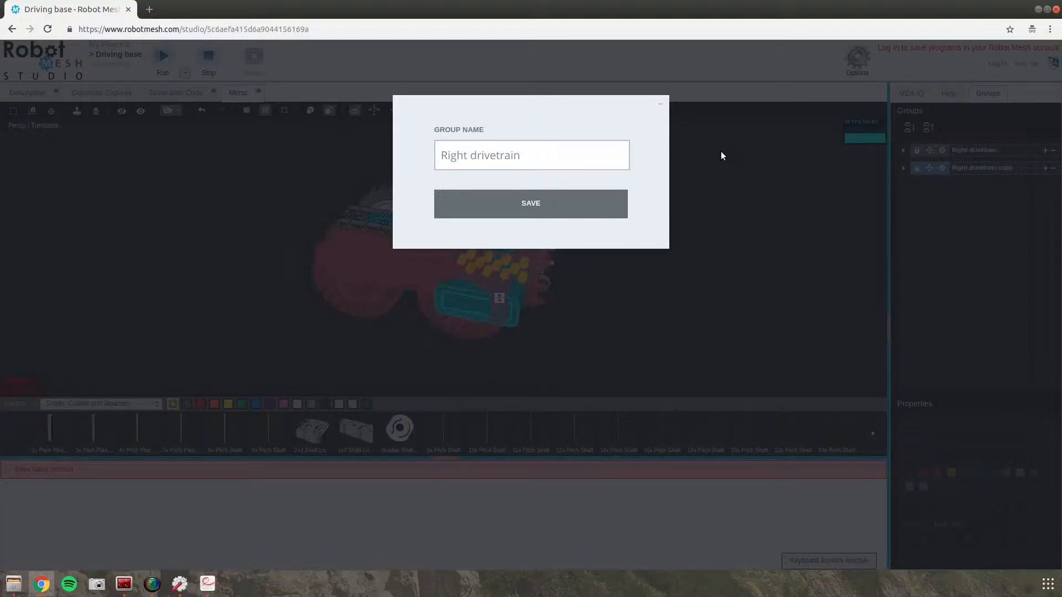
text(Left drivetrain)
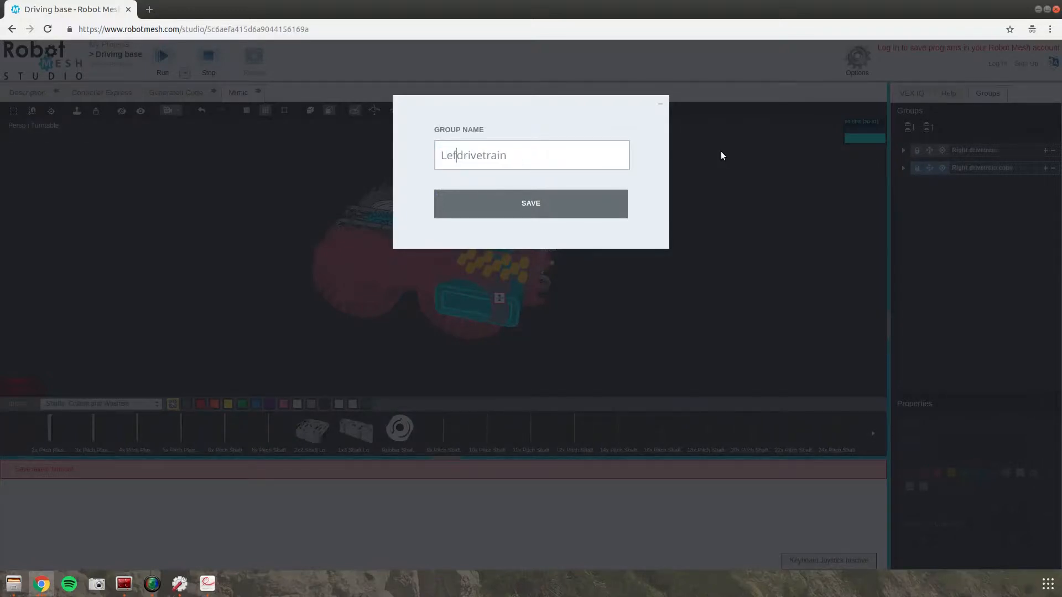
click(530, 203)
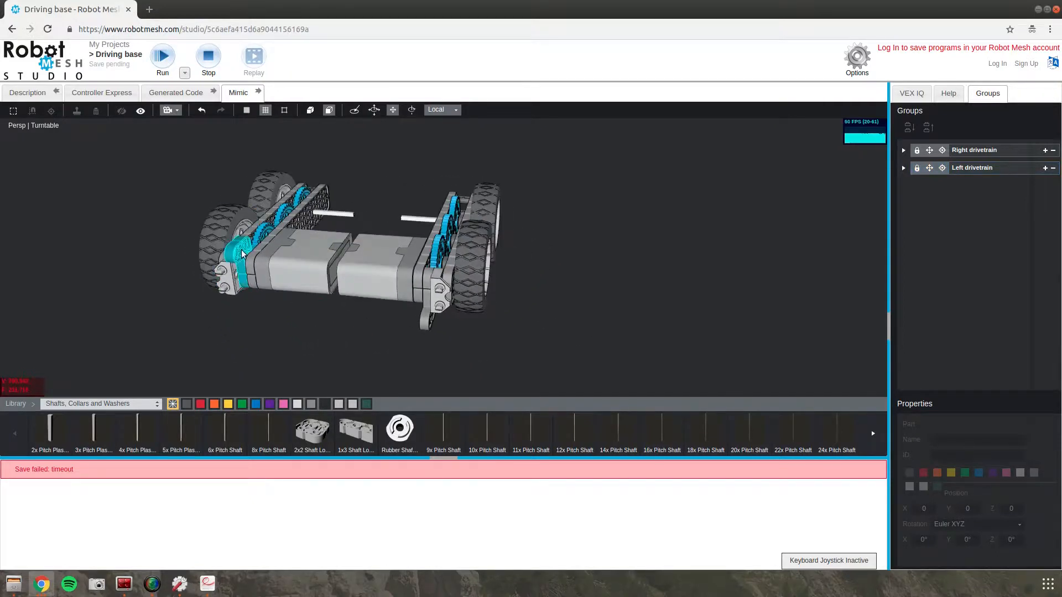
Unlock the Left drivetrain group and flip its right-angle beam to mirror the right side.
click(242, 247)
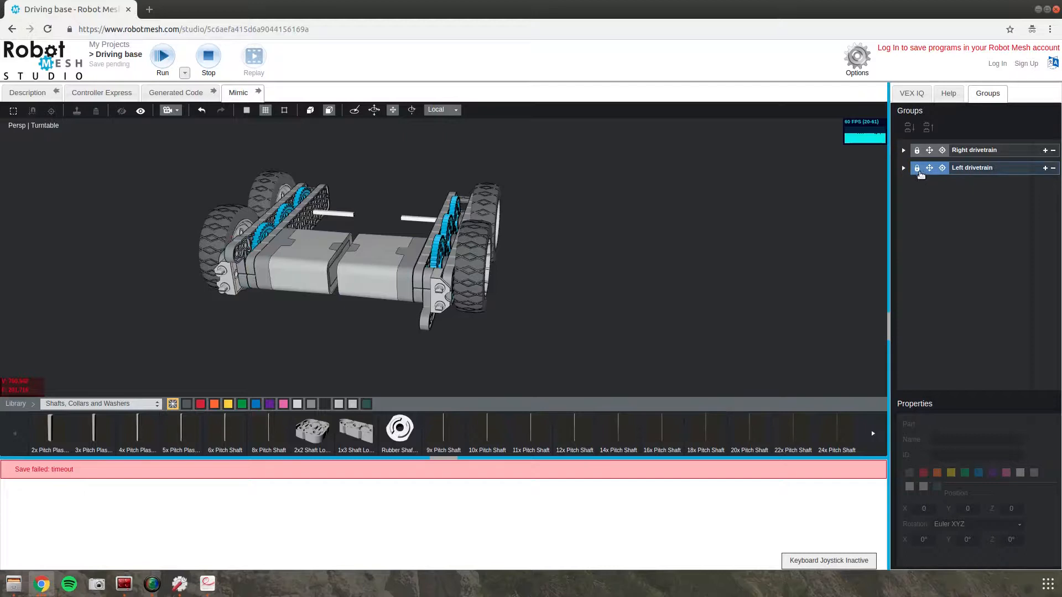
mouse_move(551, 237)
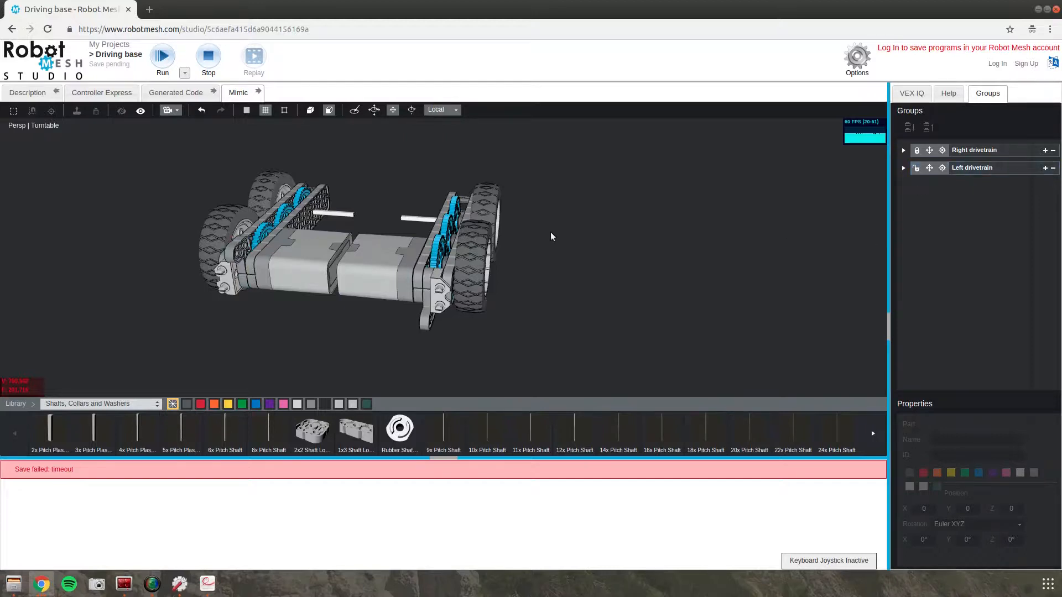
click(236, 265)
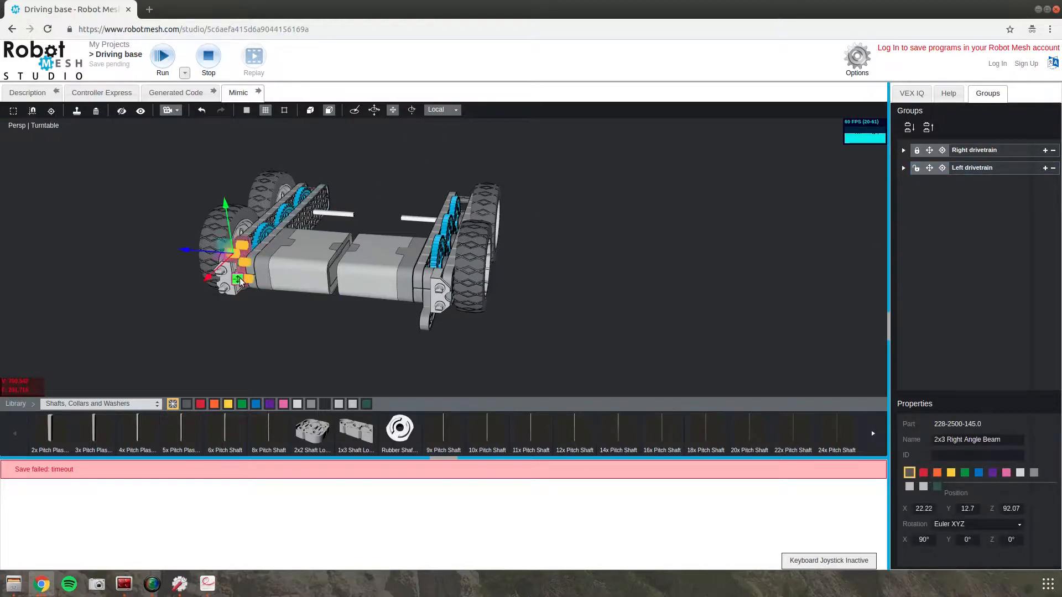
click(271, 189)
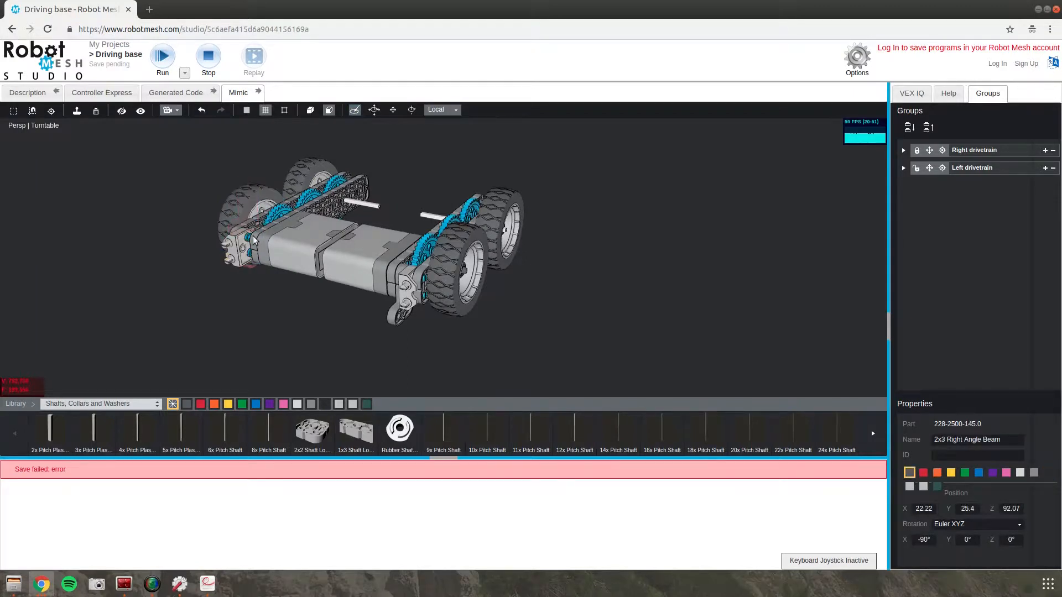
click(291, 319)
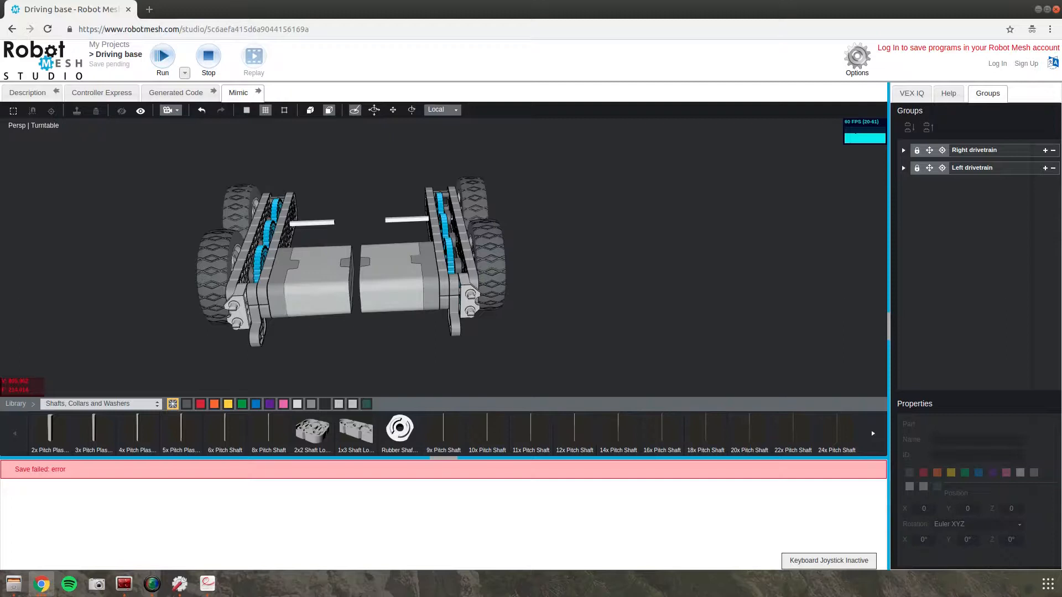
mouse_move(52, 220)
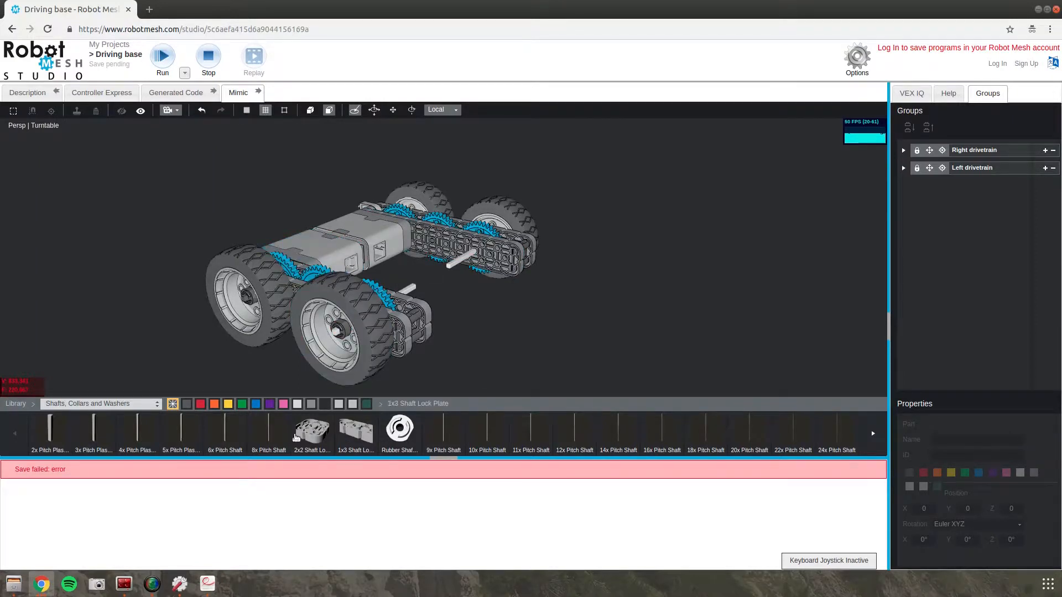
Add a 2x Wide 1x2 Corner Connector to the right drivetrain beam, rotated 90°.
click(101, 404)
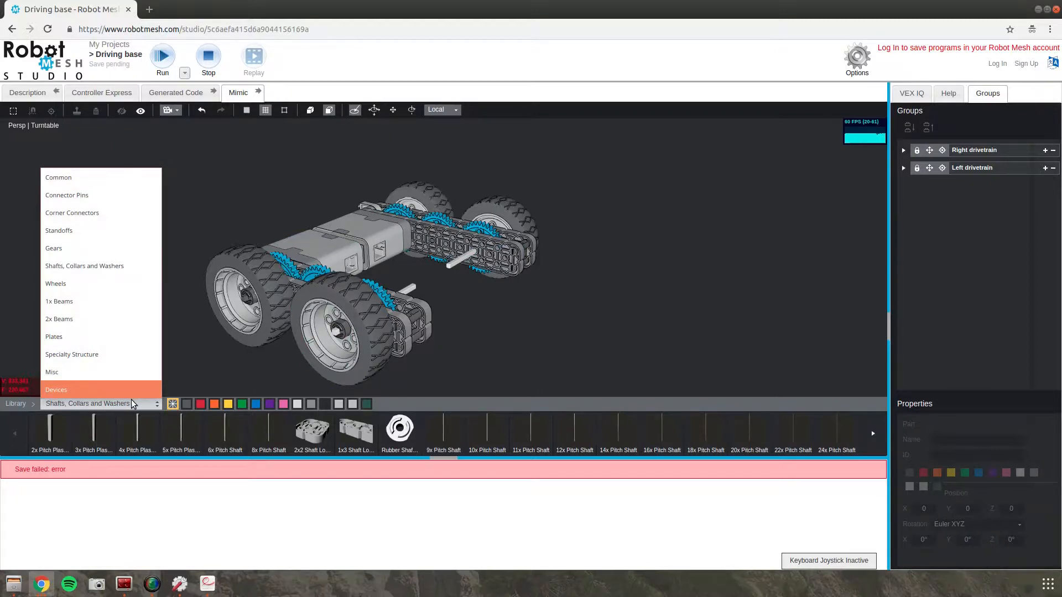
mouse_move(96, 212)
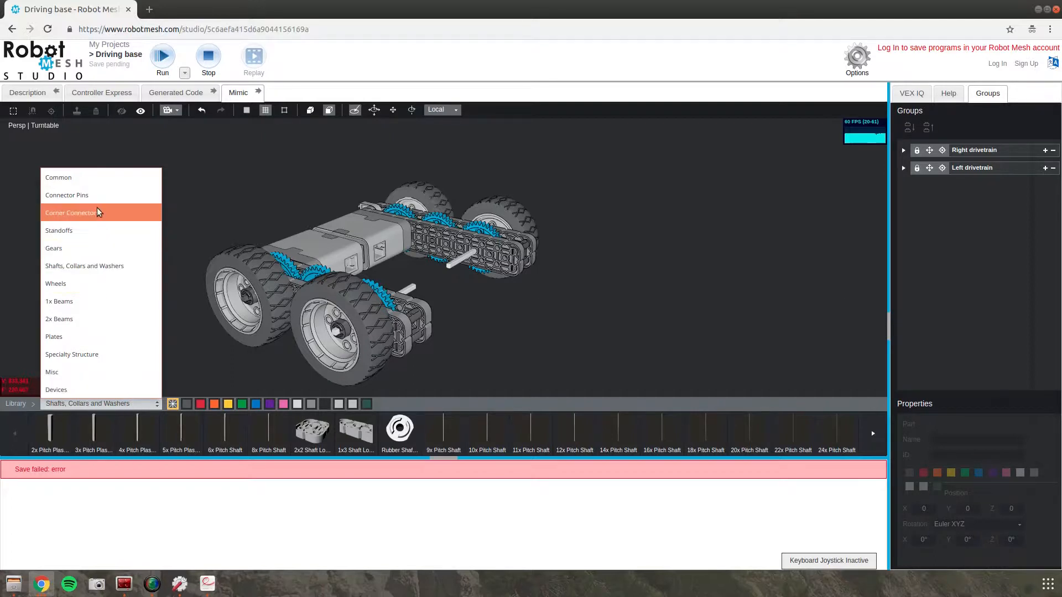
click(71, 212)
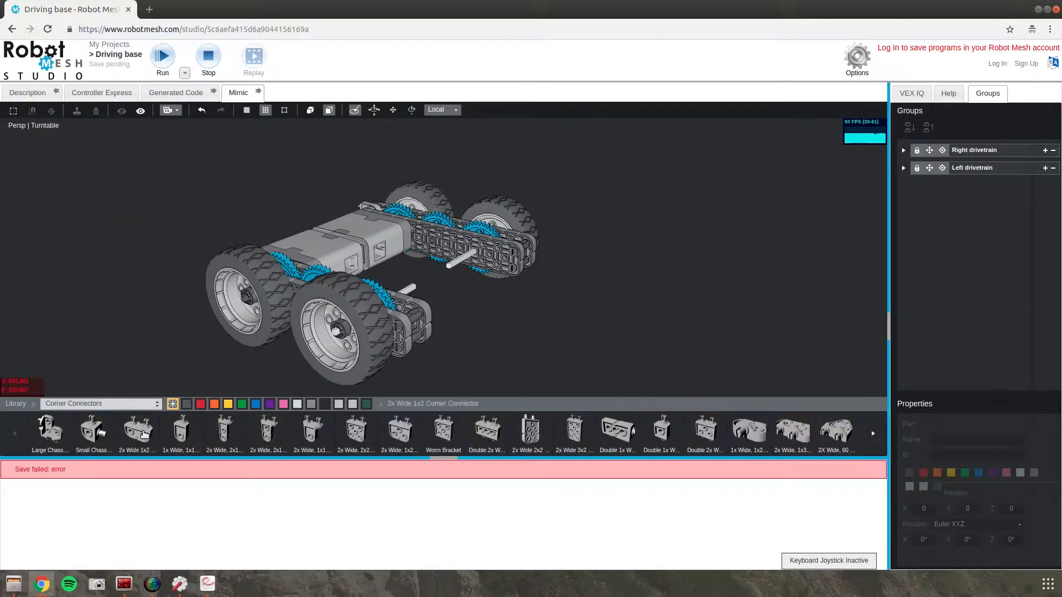
click(251, 291)
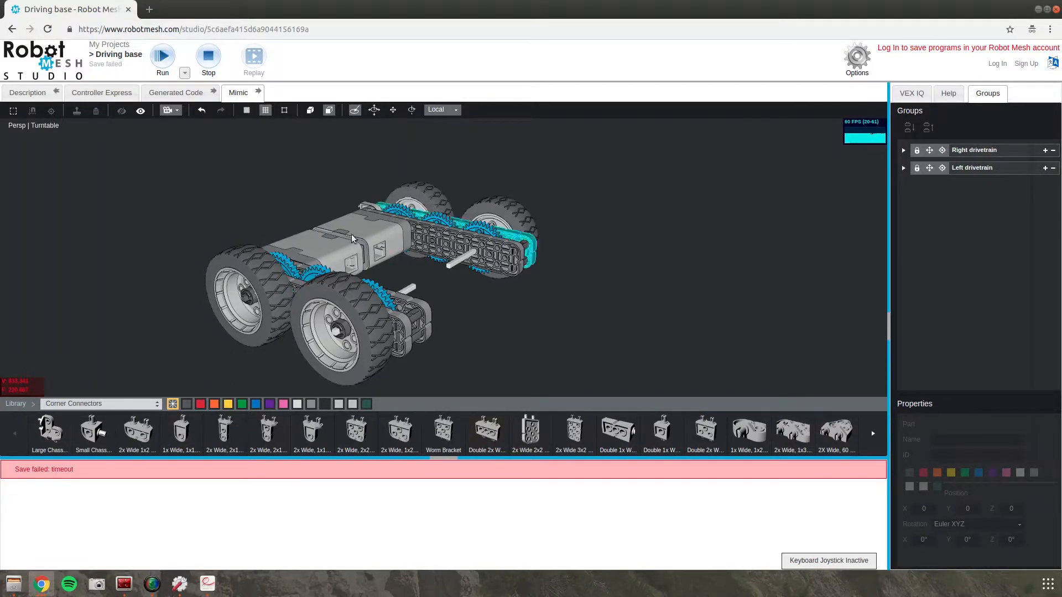
mouse_move(137, 431)
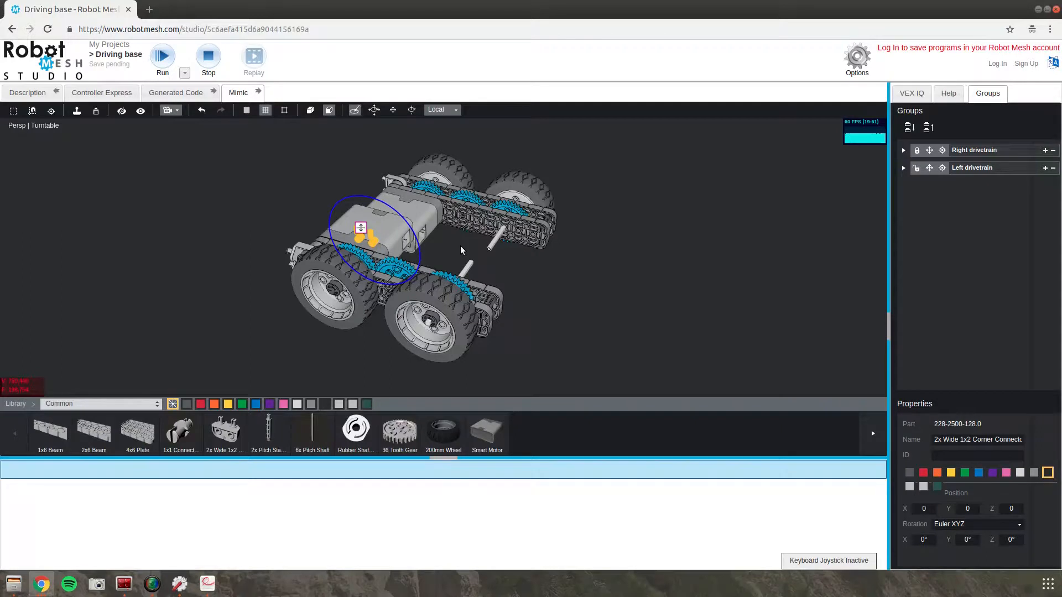
mouse_move(456, 247)
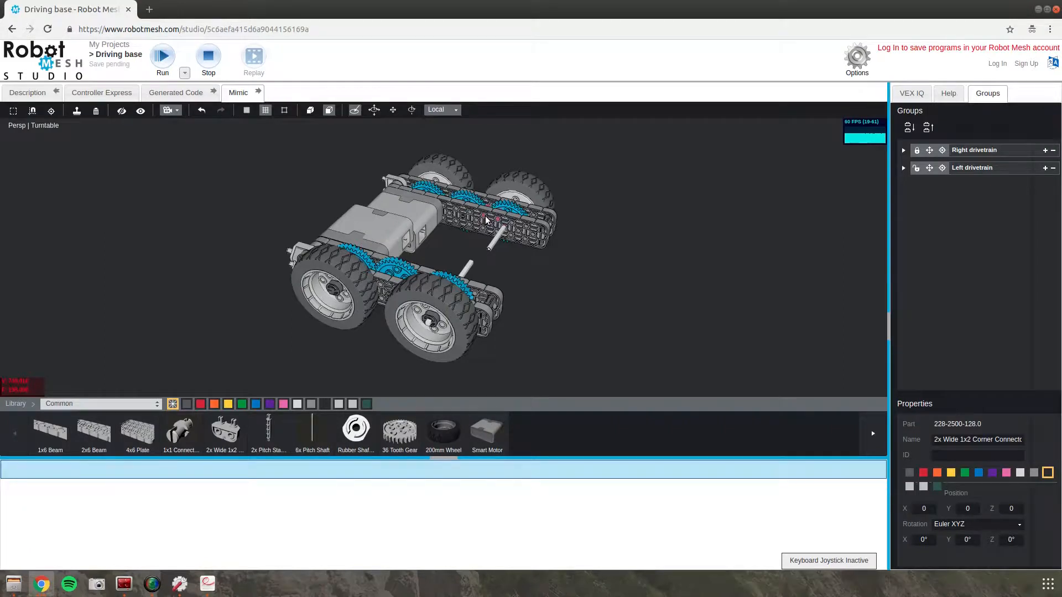
click(495, 224)
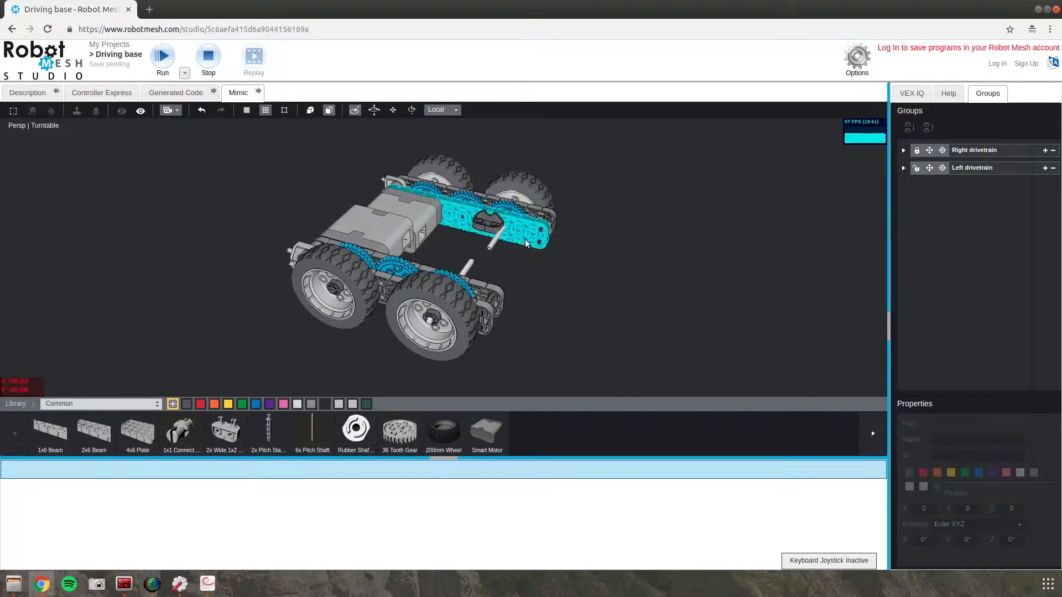
click(495, 223)
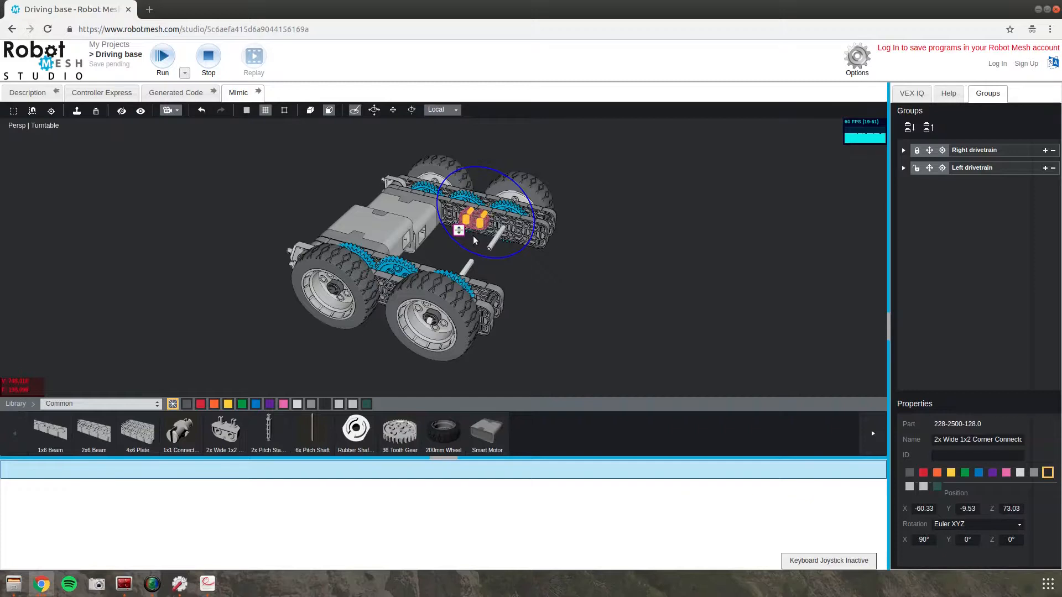
click(512, 243)
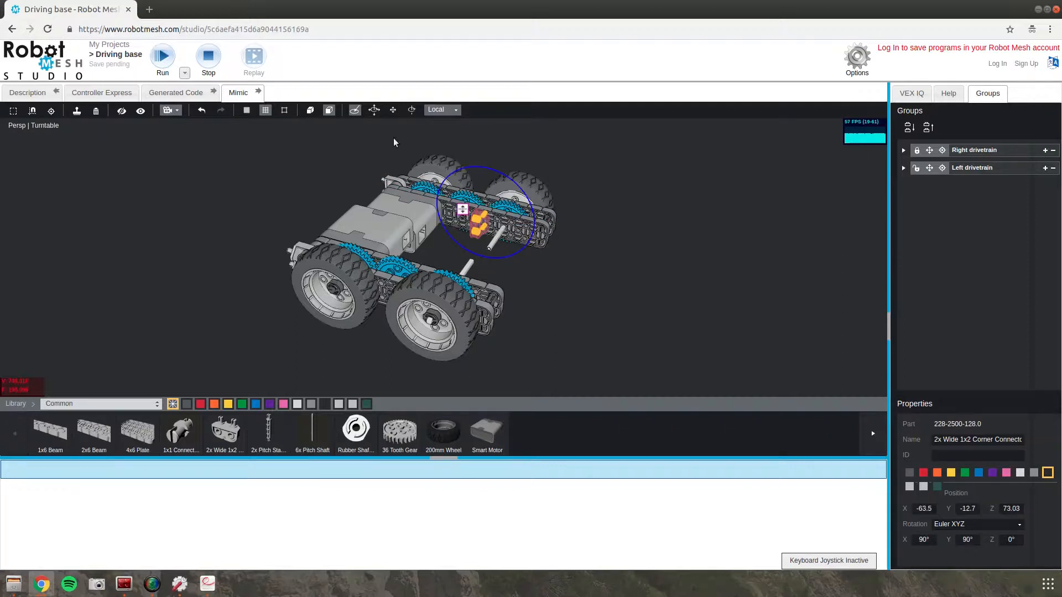
mouse_move(649, 226)
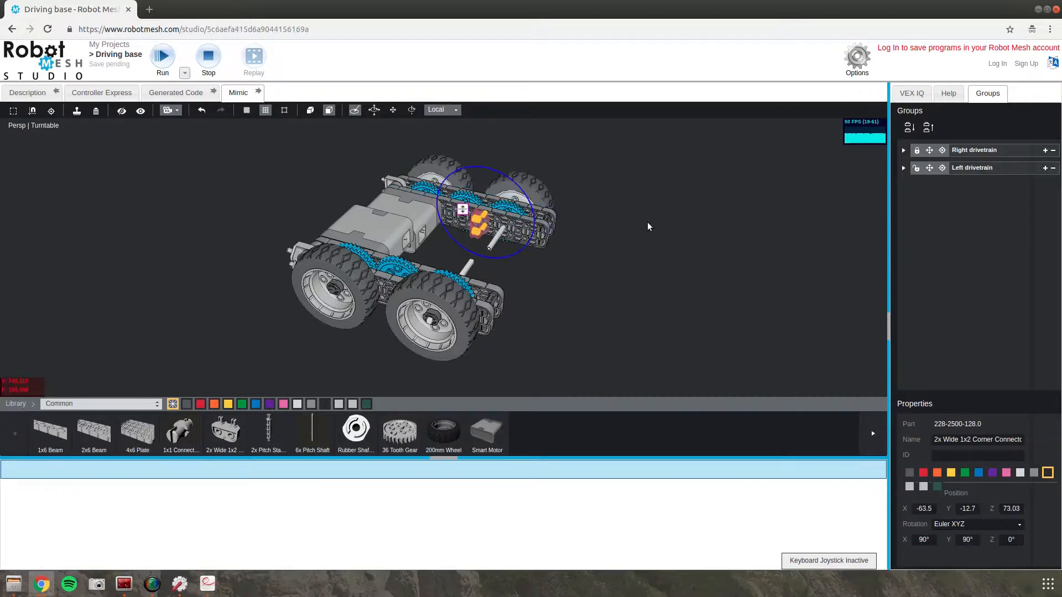
click(612, 263)
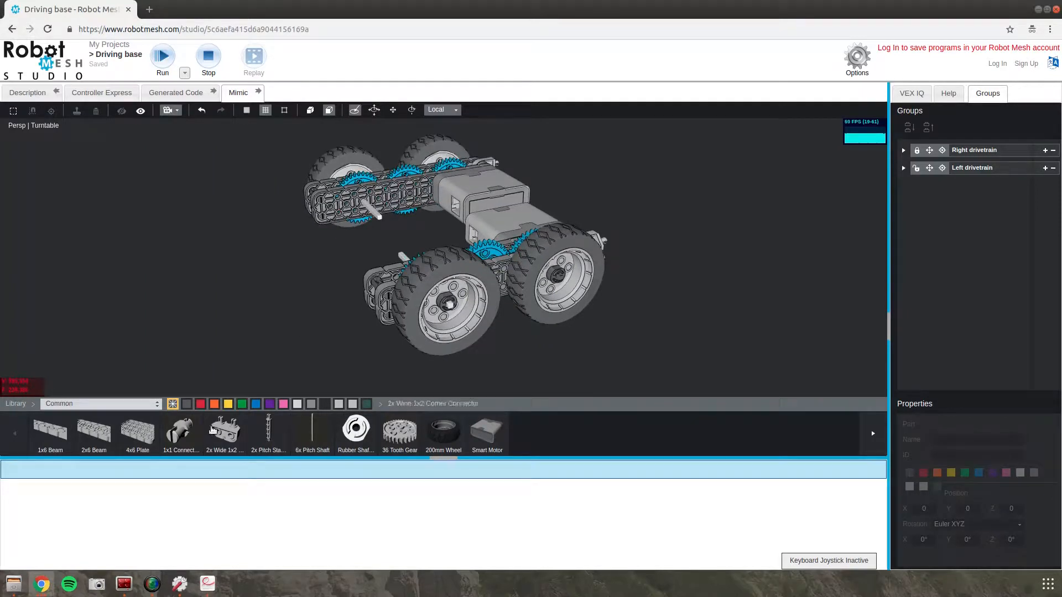
Attach a second 2x Wide 1x2 Corner Connector to the other drivetrain's beam.
click(383, 207)
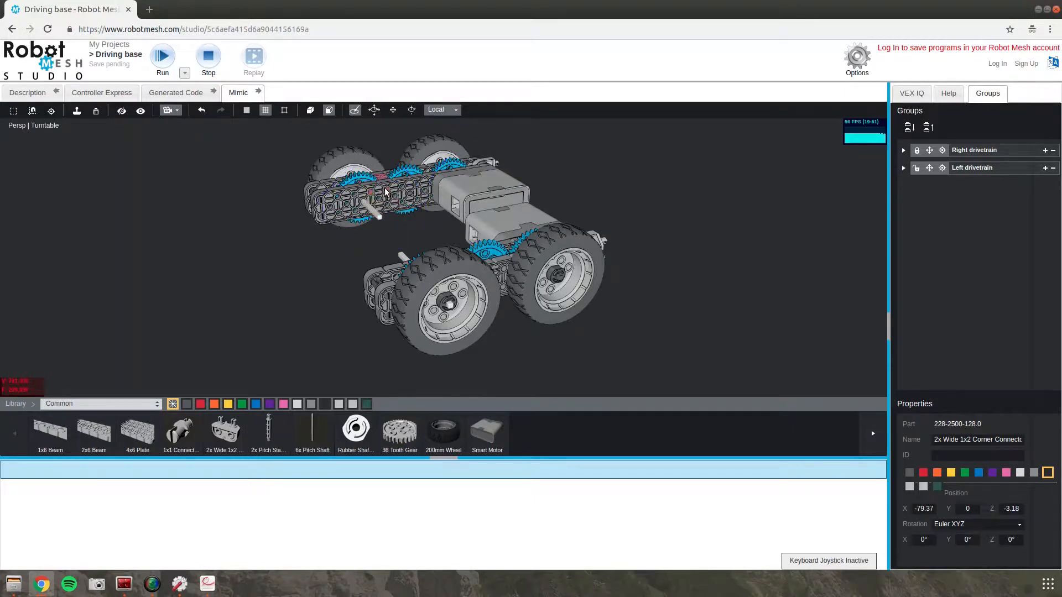
click(373, 190)
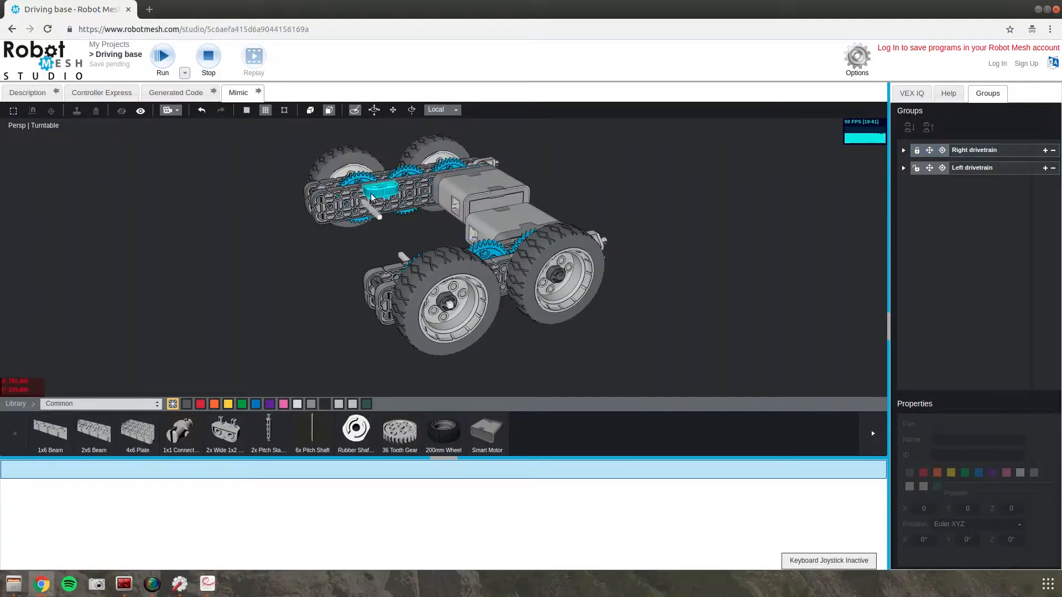
click(373, 188)
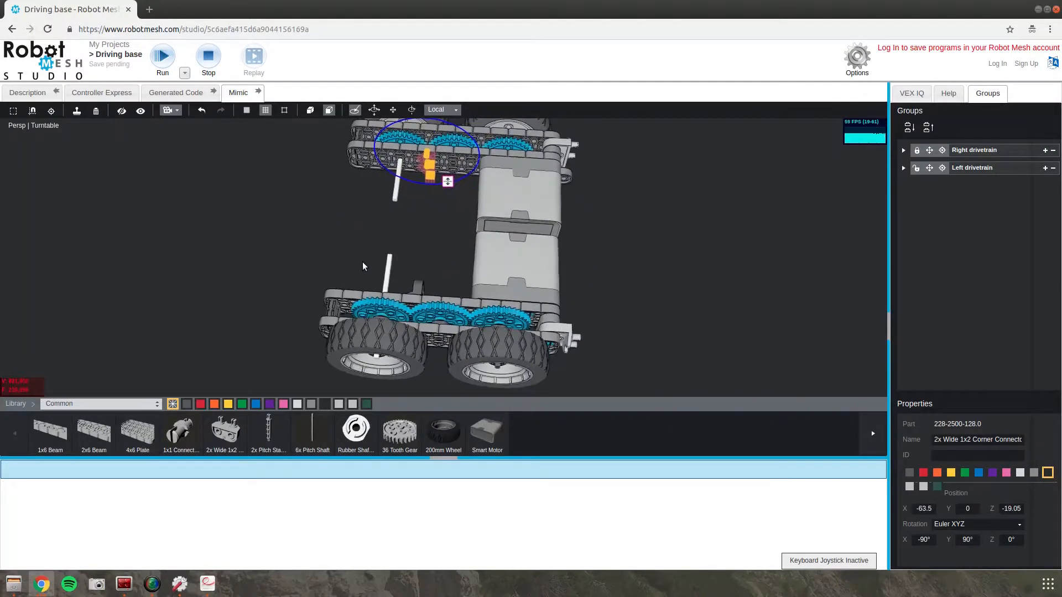
click(643, 263)
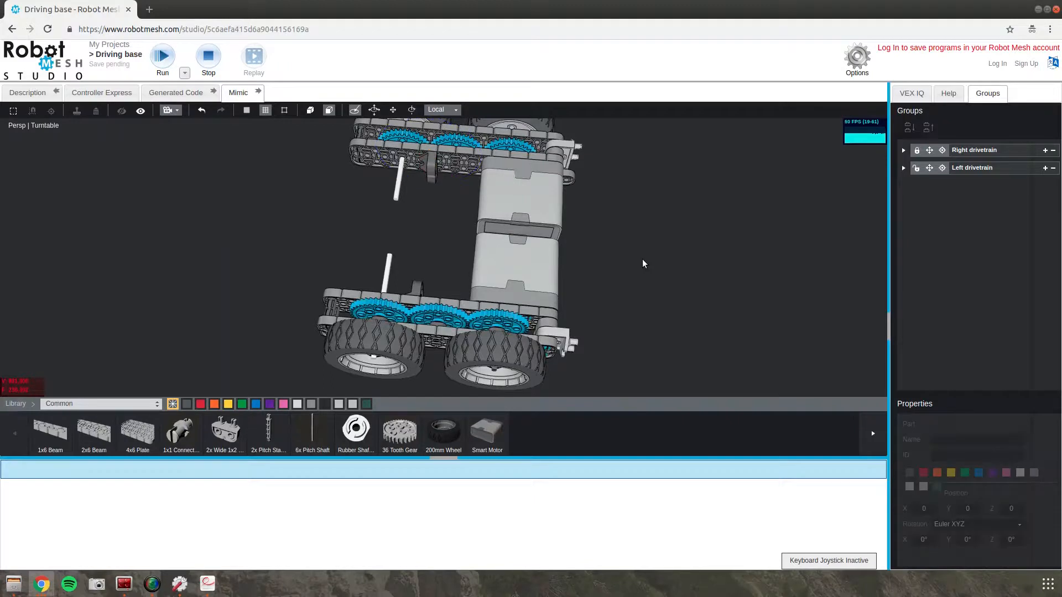
mouse_move(722, 274)
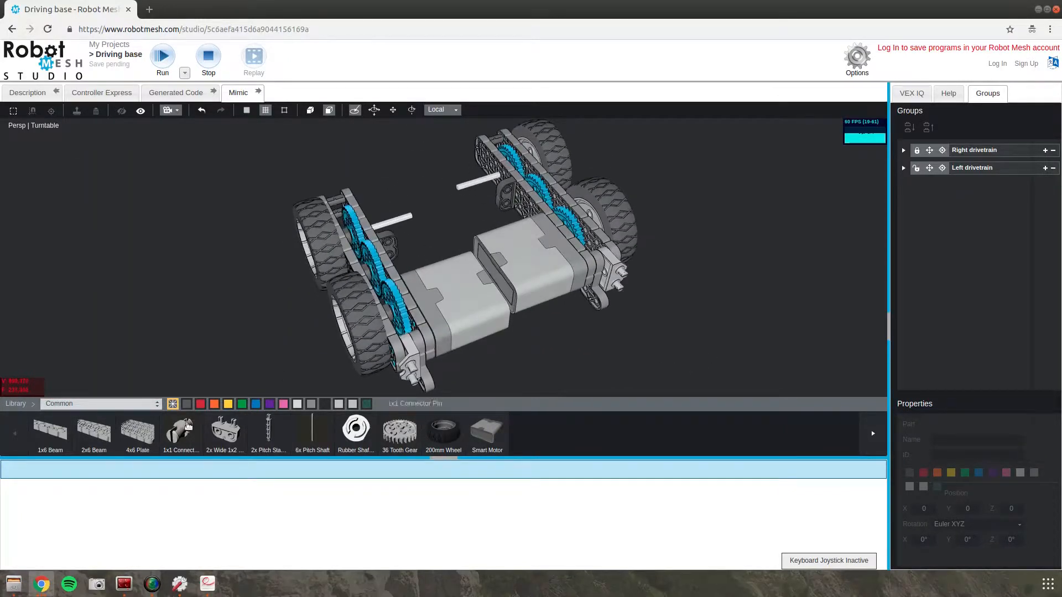
Fit 1x1 Connector Pins into the corner connectors on both drivetrains.
click(504, 191)
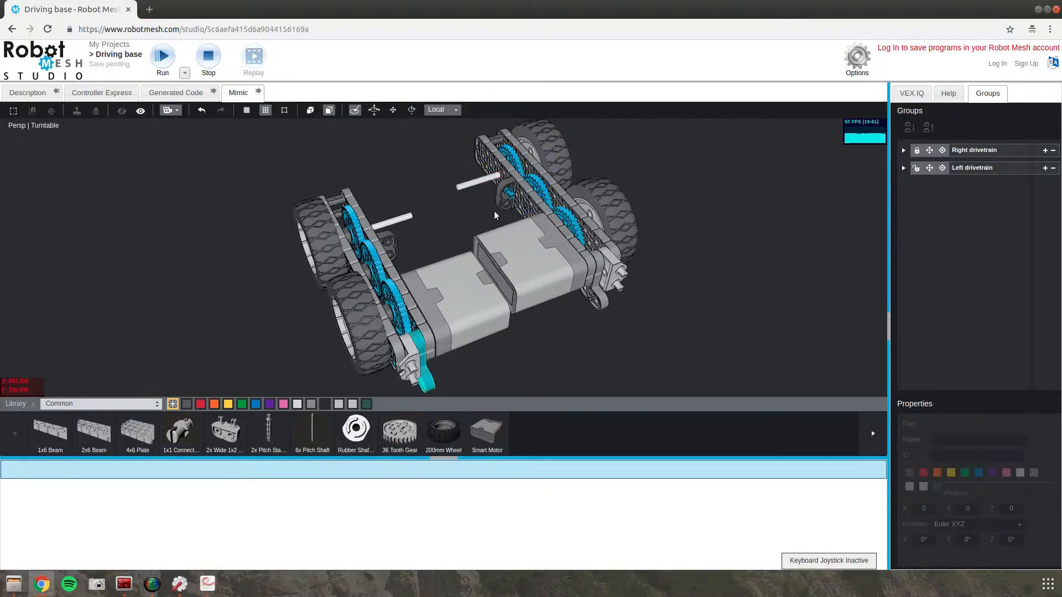
click(507, 206)
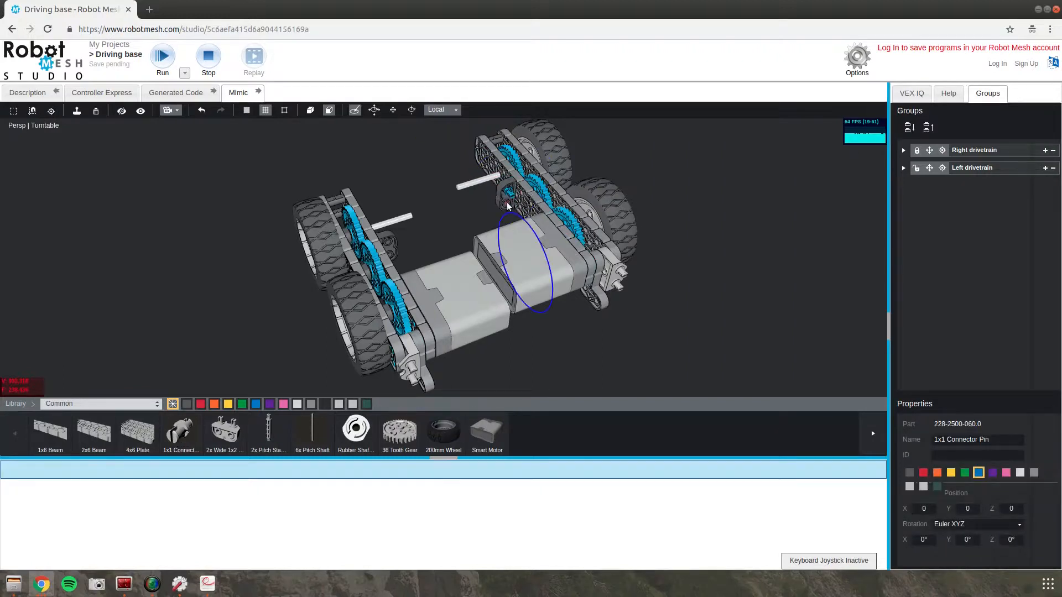
click(510, 224)
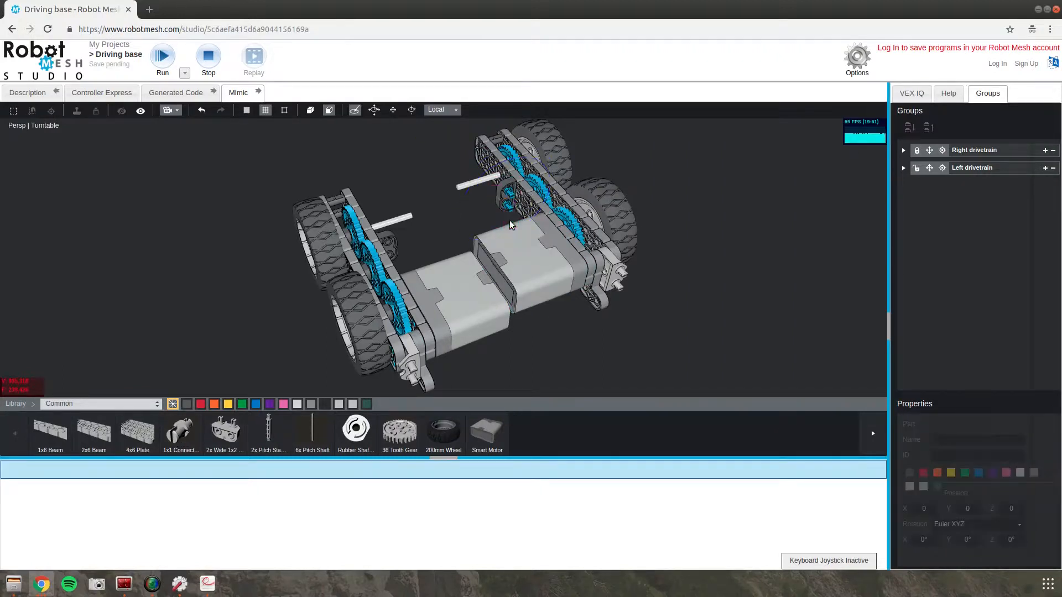
click(532, 261)
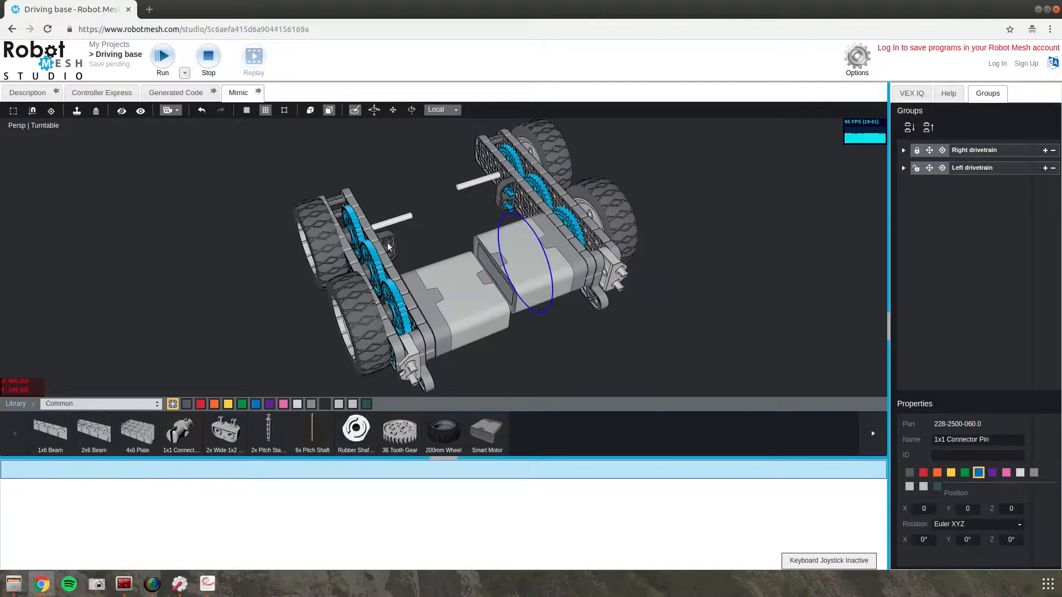
click(386, 244)
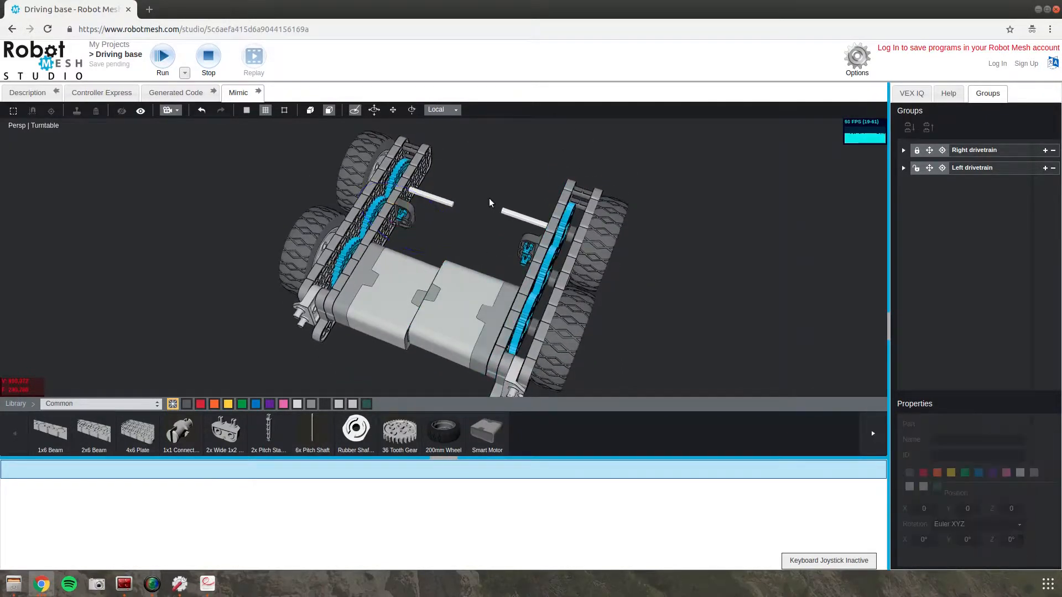
click(396, 226)
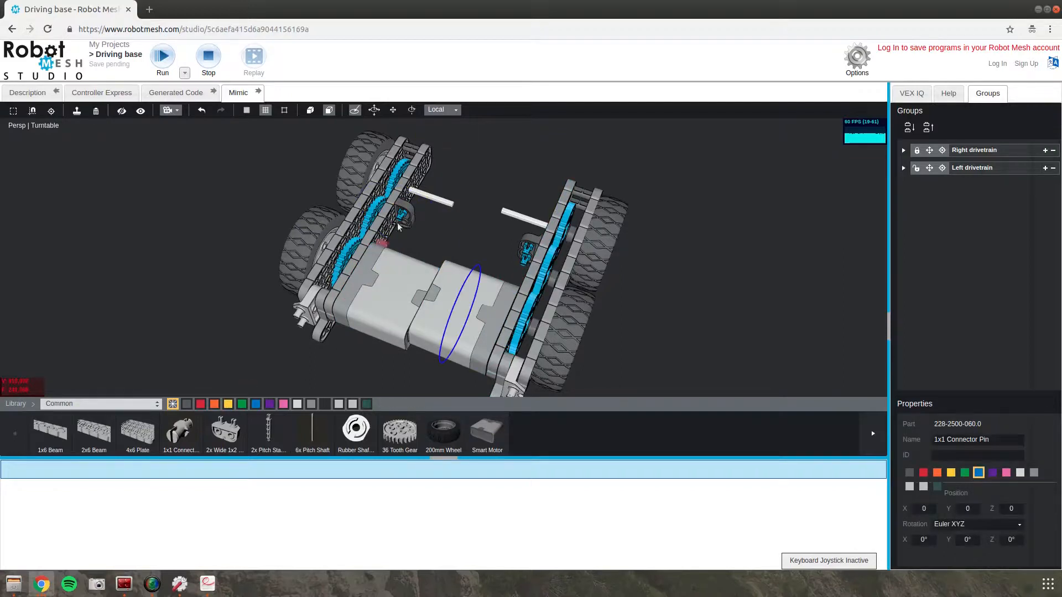
click(406, 217)
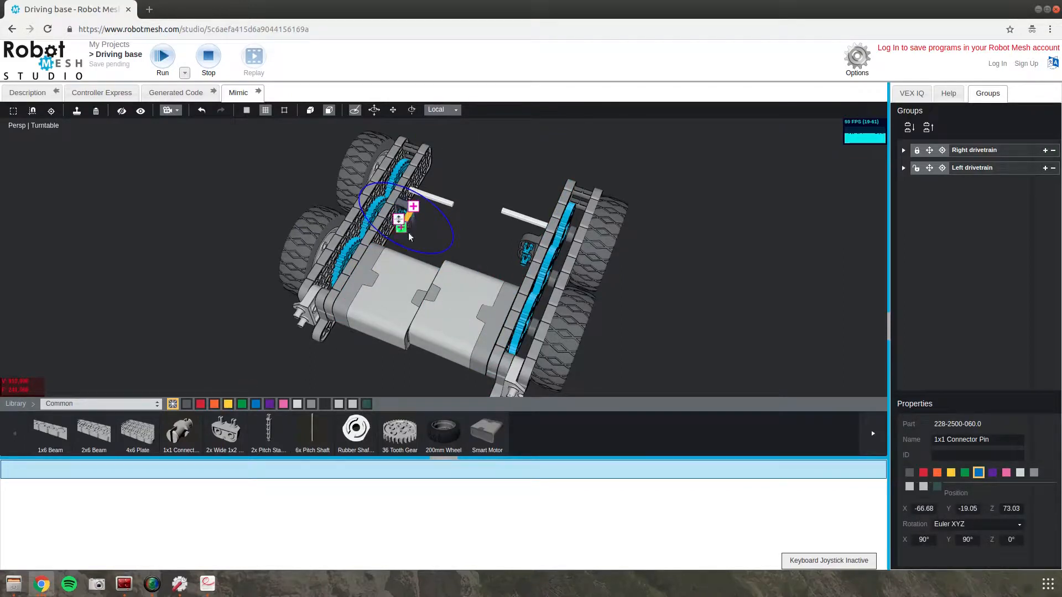
click(443, 233)
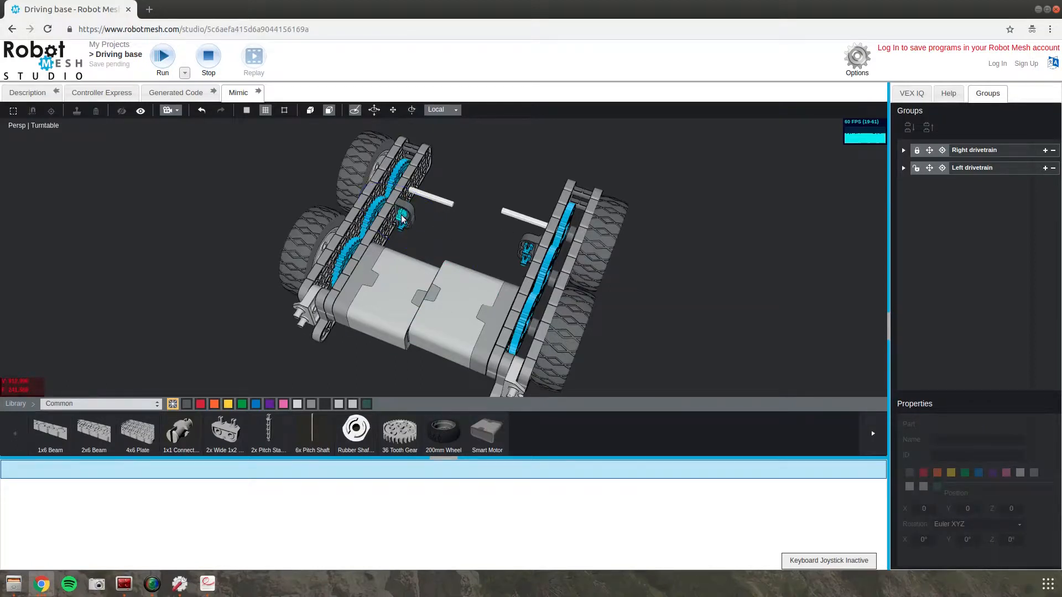
Align the two drivetrains parallel via their inner connectors, shafts facing the centre.
click(400, 218)
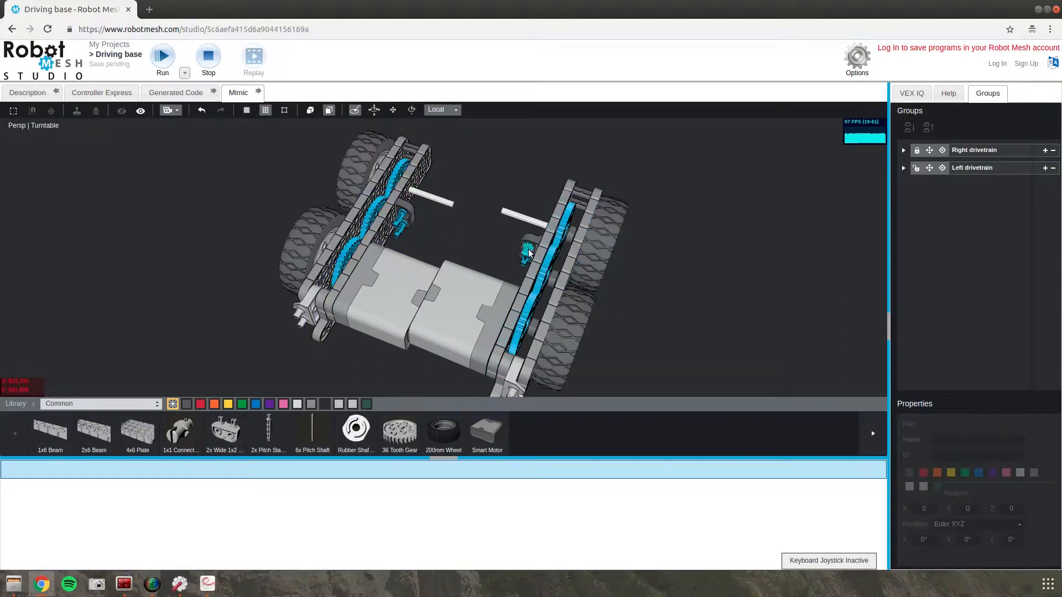
click(527, 252)
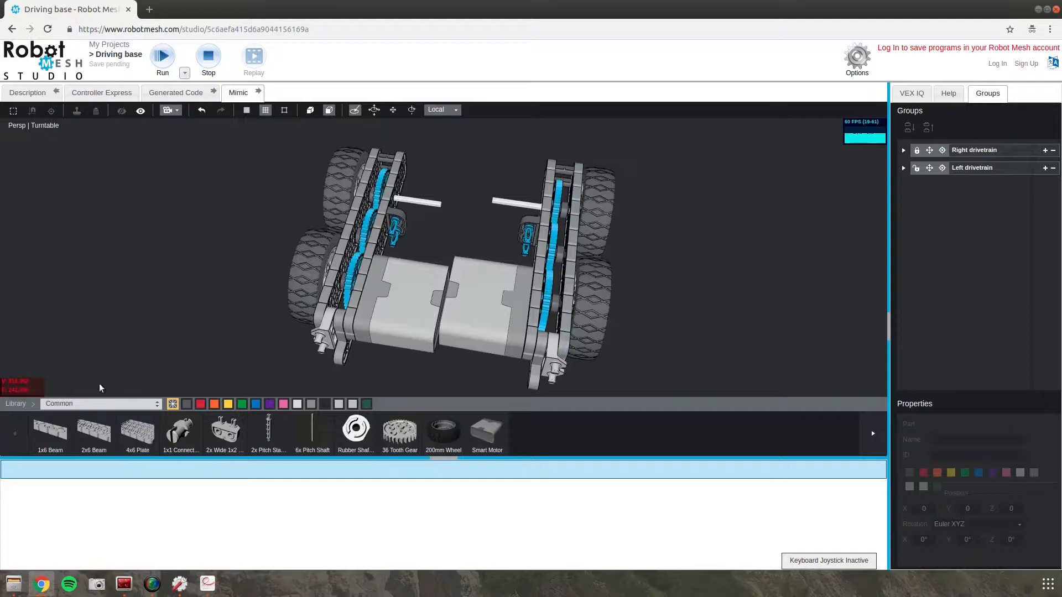
mouse_move(93, 431)
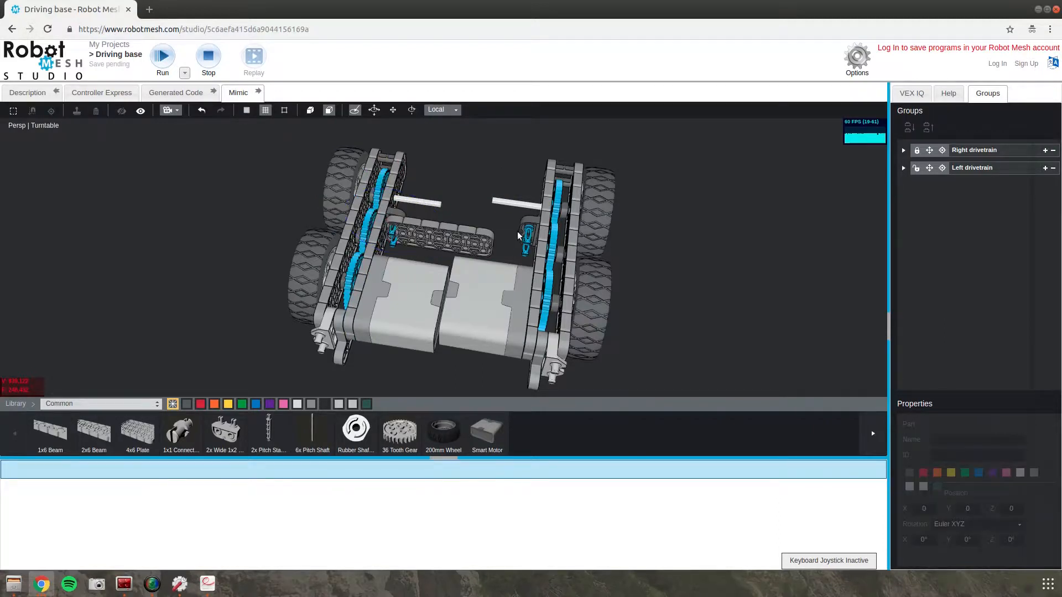
Place a 2x8 Beam across the gap, snapped onto both drivetrains' connectors.
click(441, 237)
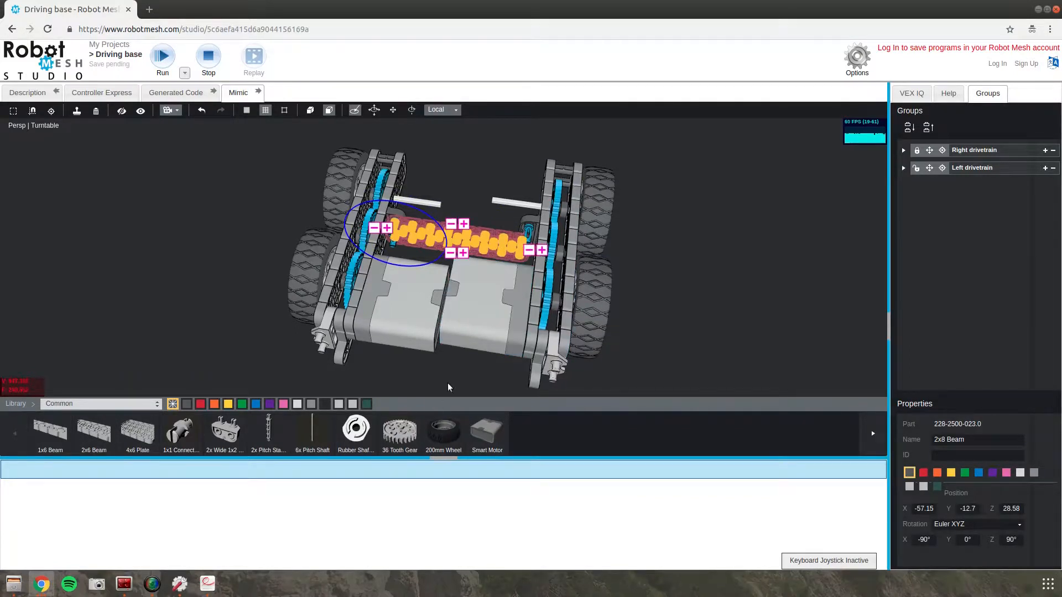
click(475, 312)
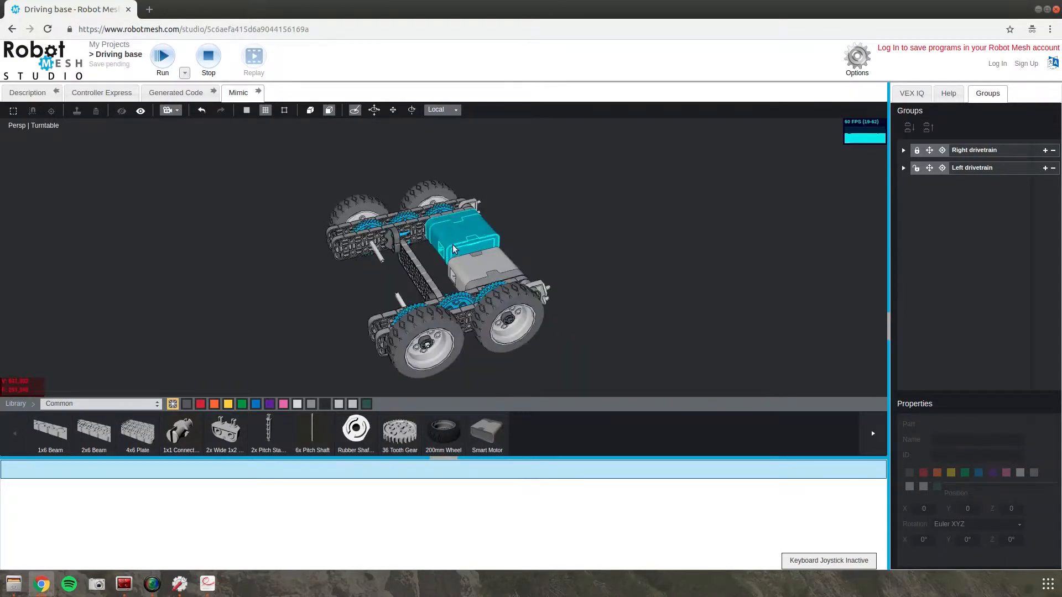
Select the right drivetrain parts with the cross beams and group them as 'Group'.
click(594, 243)
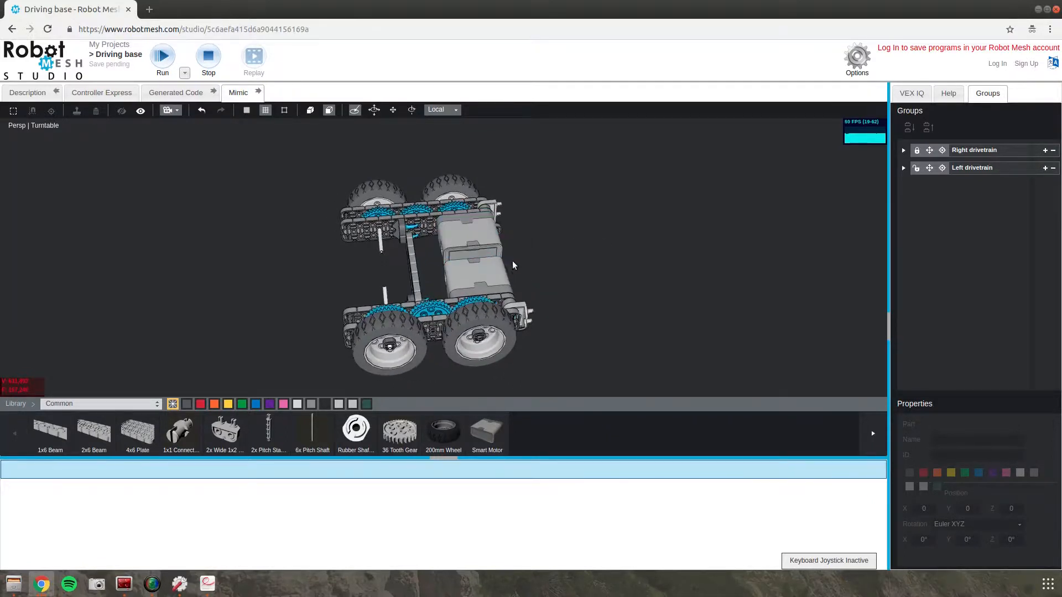
mouse_move(417, 240)
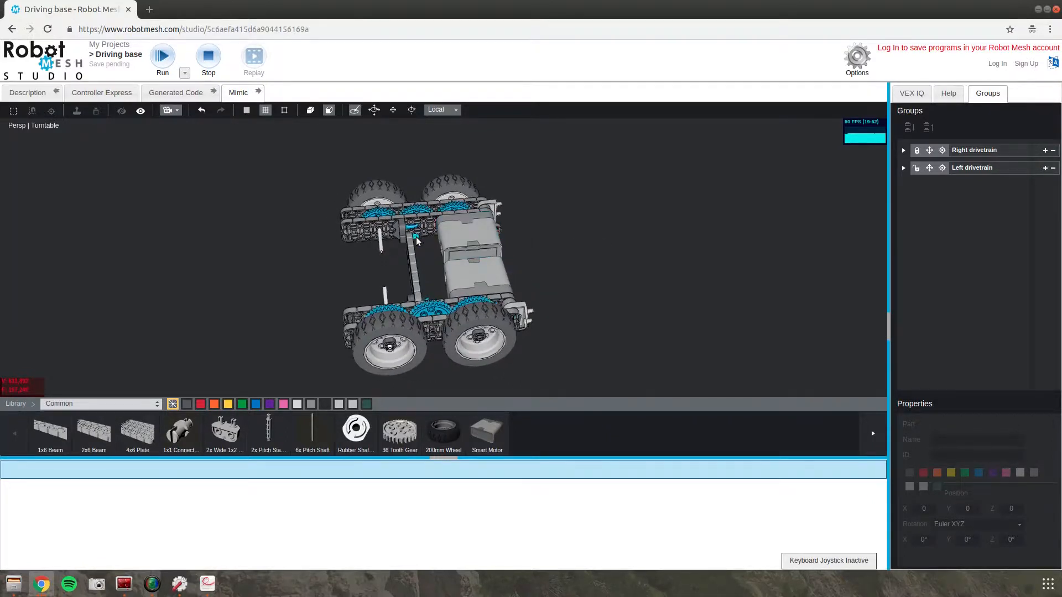
click(415, 237)
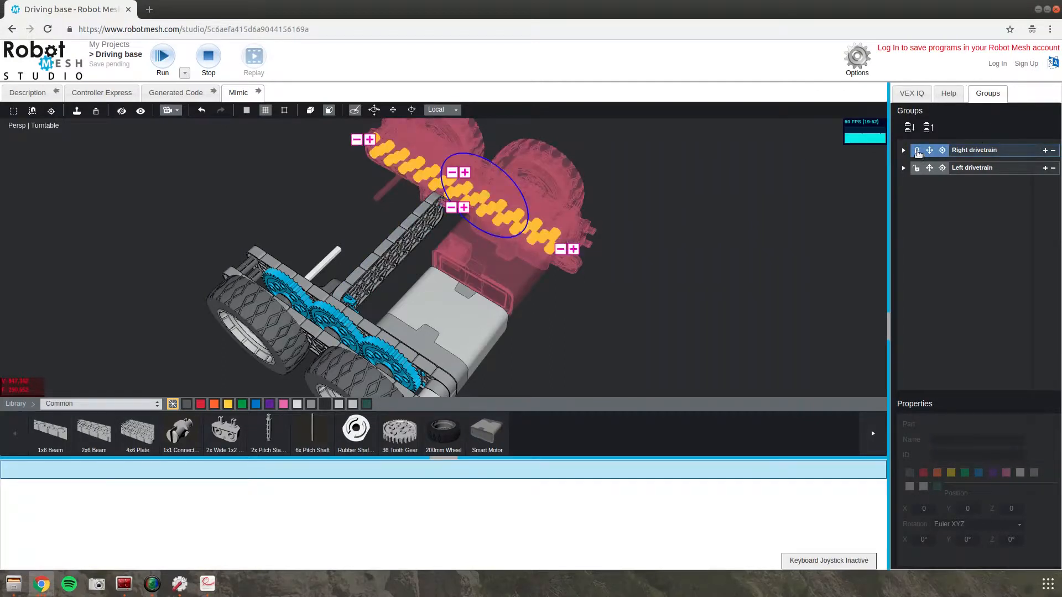
mouse_move(909, 127)
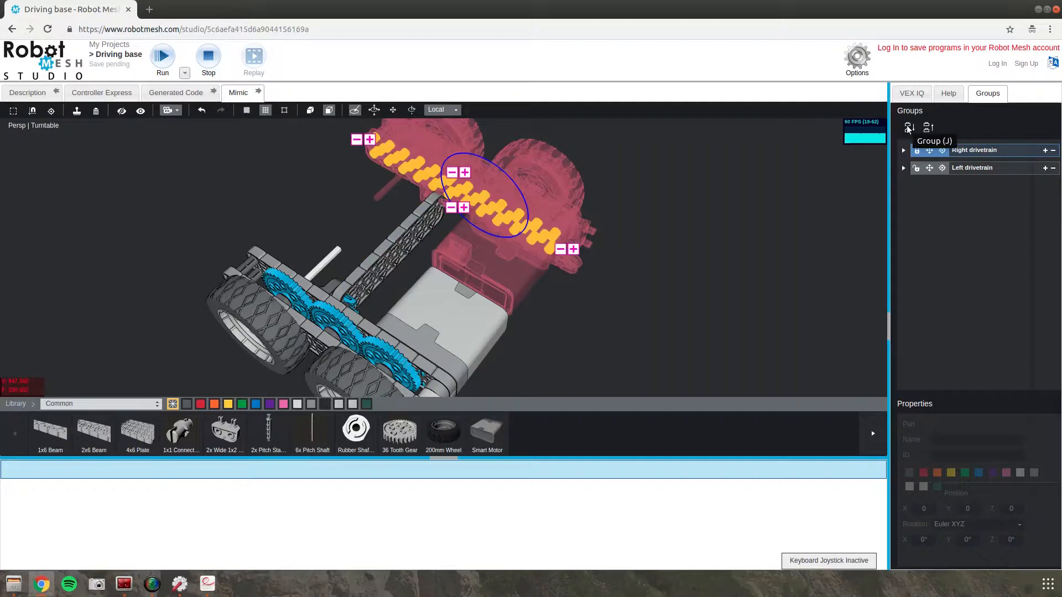
mouse_move(928, 127)
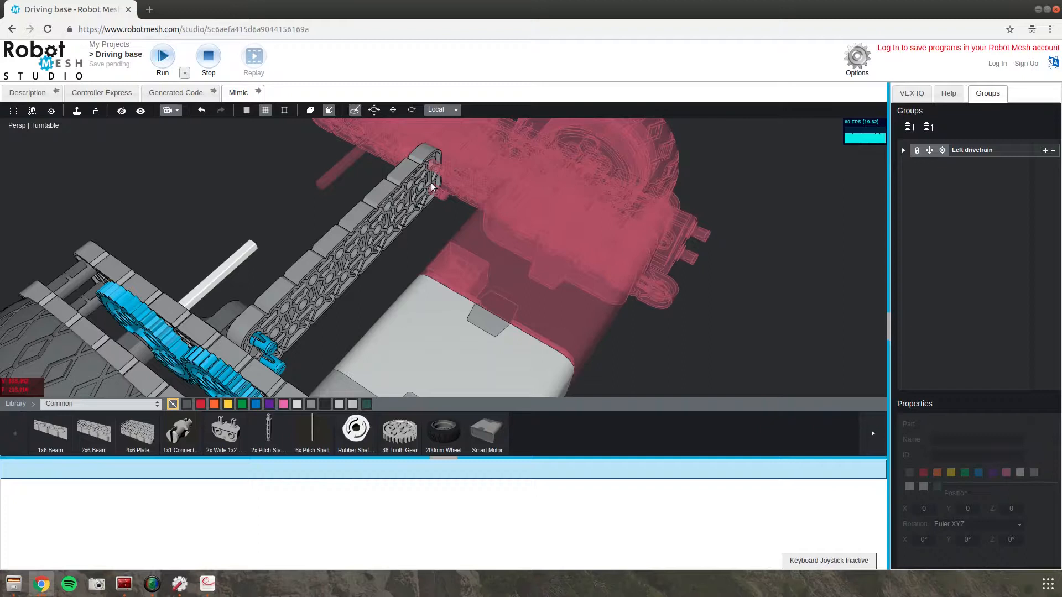
click(432, 188)
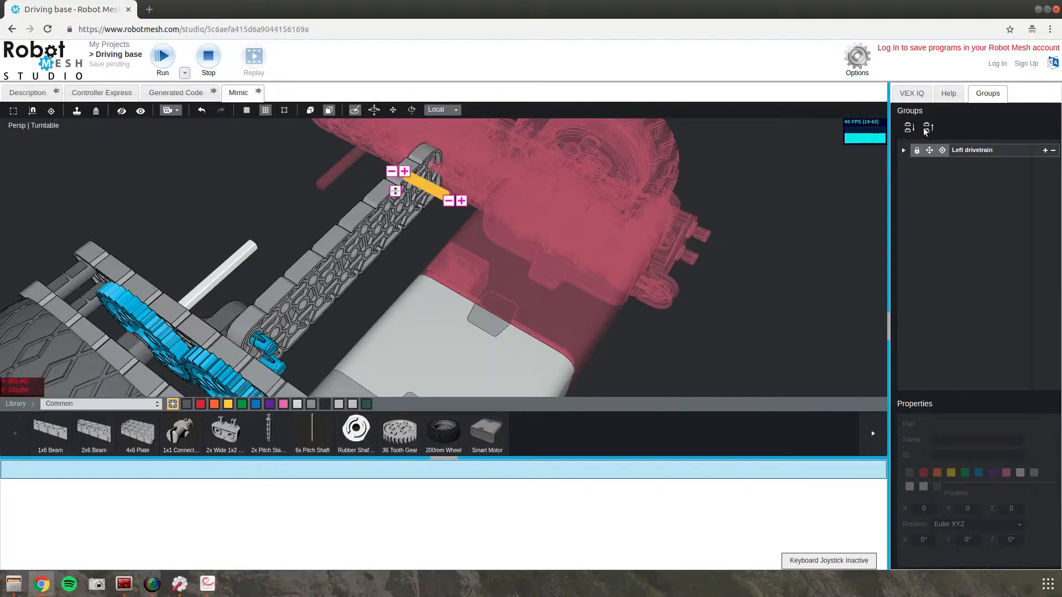
click(910, 127)
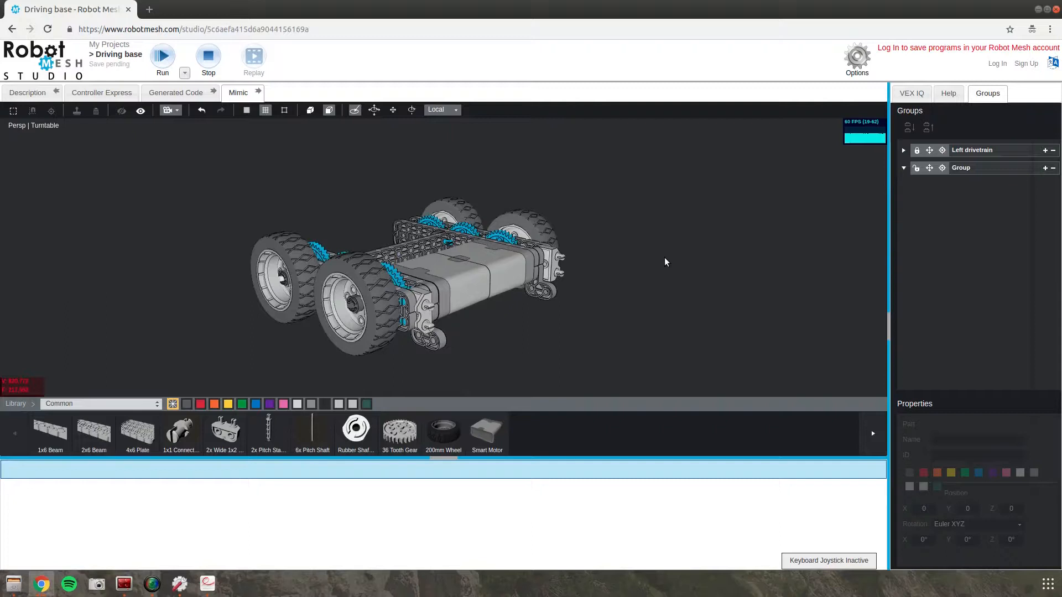
Rename the newly created group to 'Right drivetrain' and save it beside Left drivetrain.
click(962, 167)
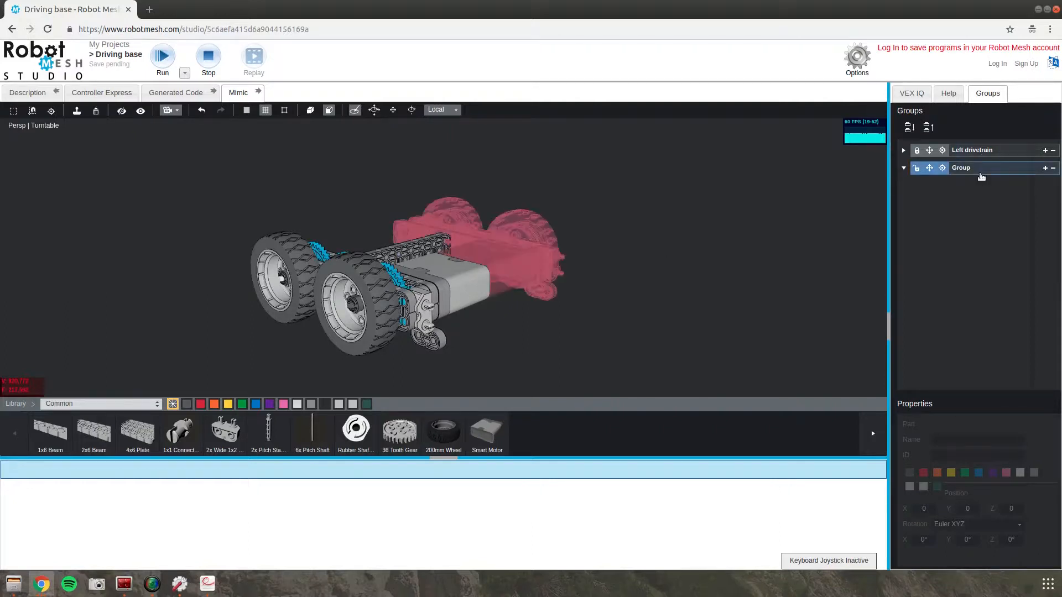
double_click(961, 167)
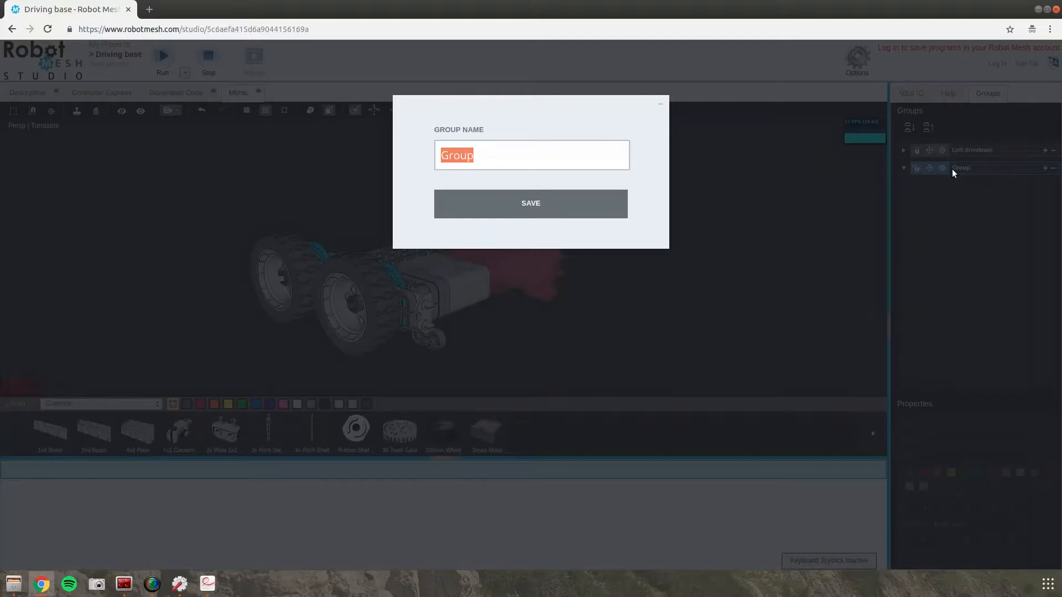
text(Right)
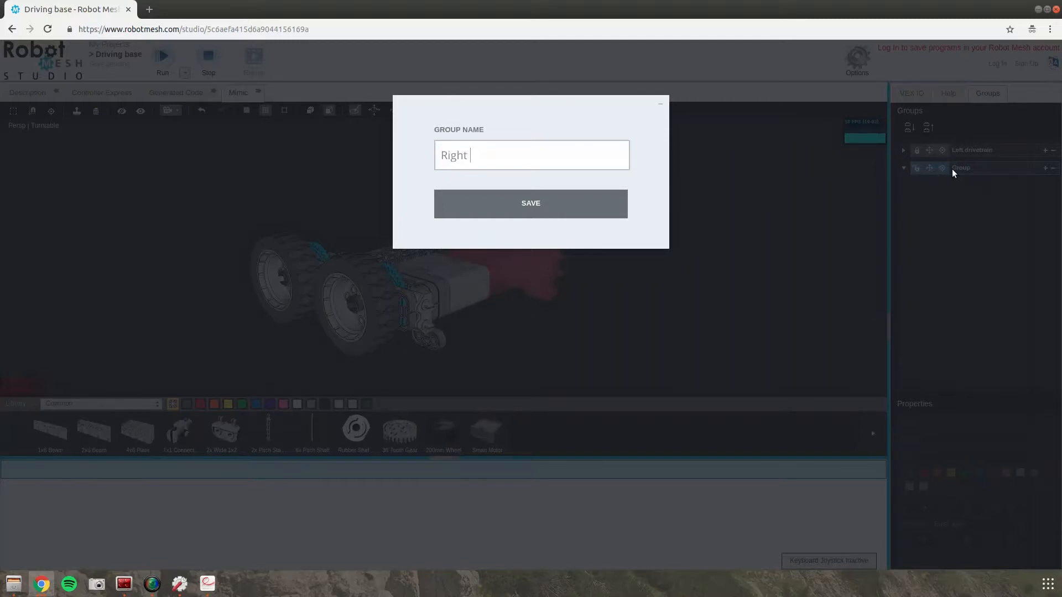
text(drivetrain)
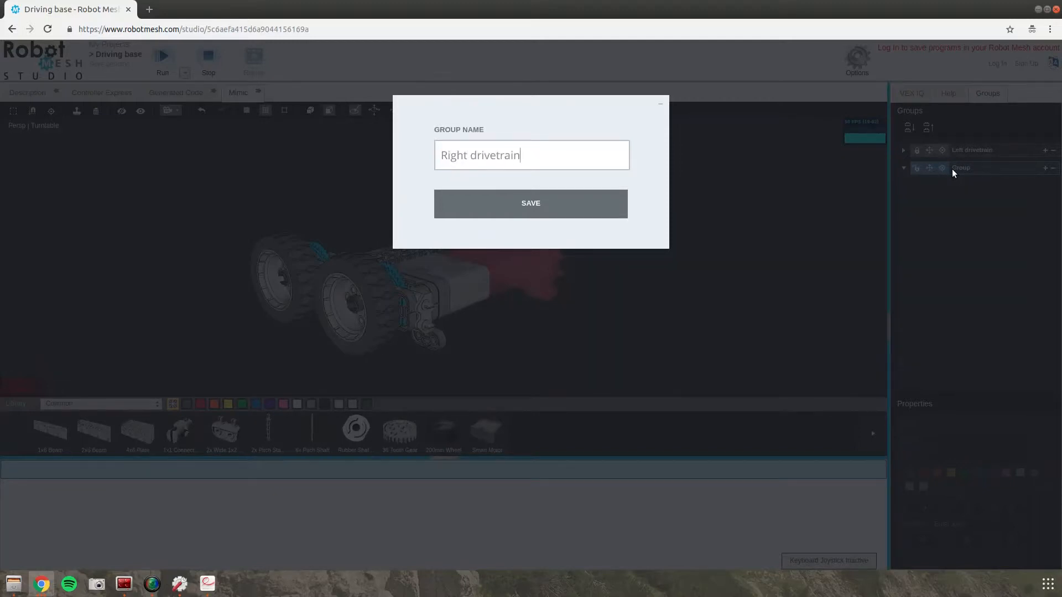
click(530, 203)
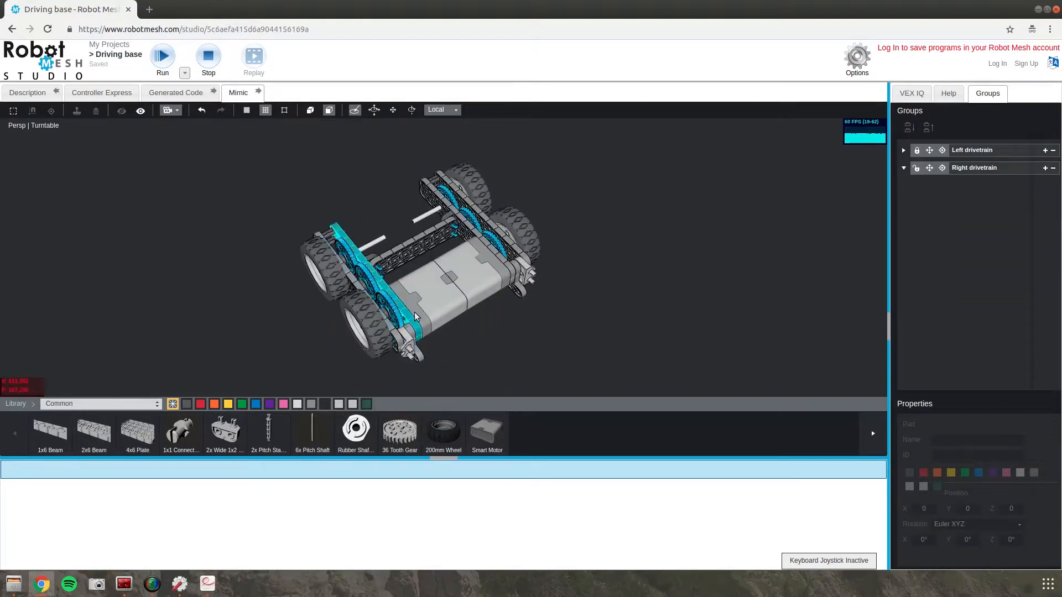
click(417, 297)
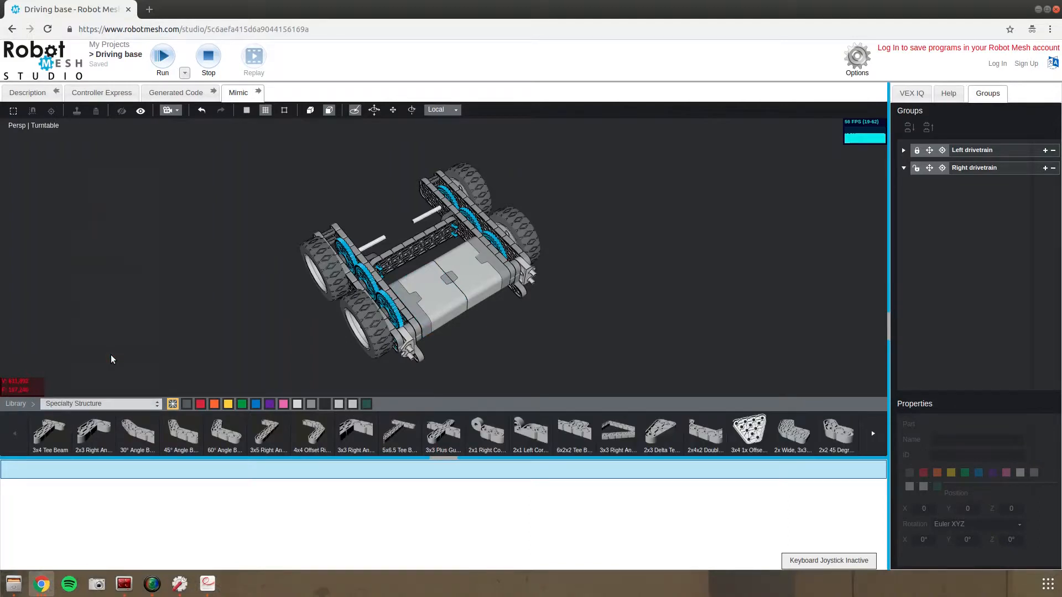
mouse_move(267, 434)
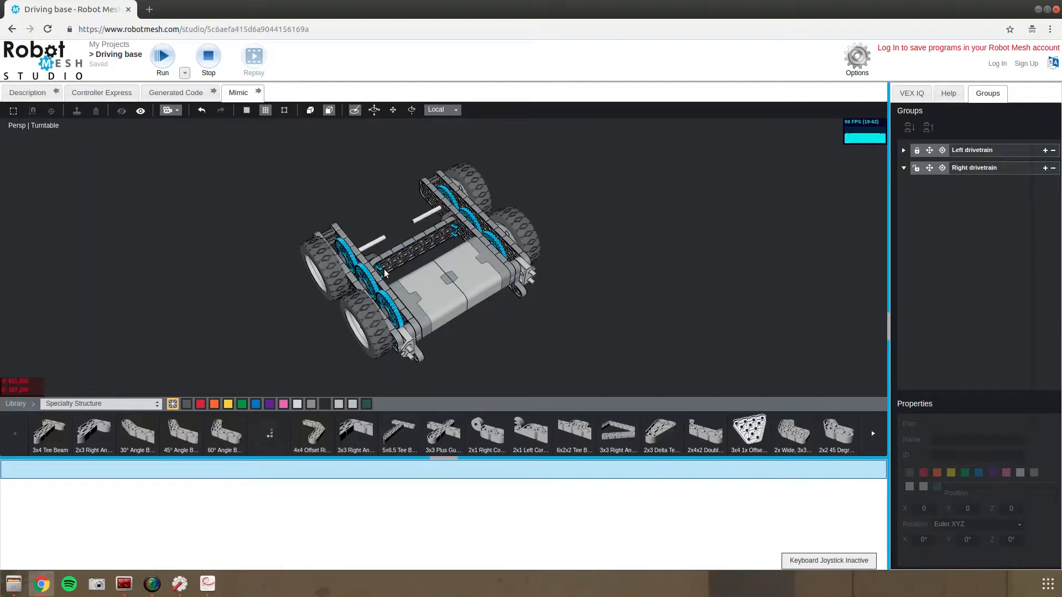
mouse_move(453, 325)
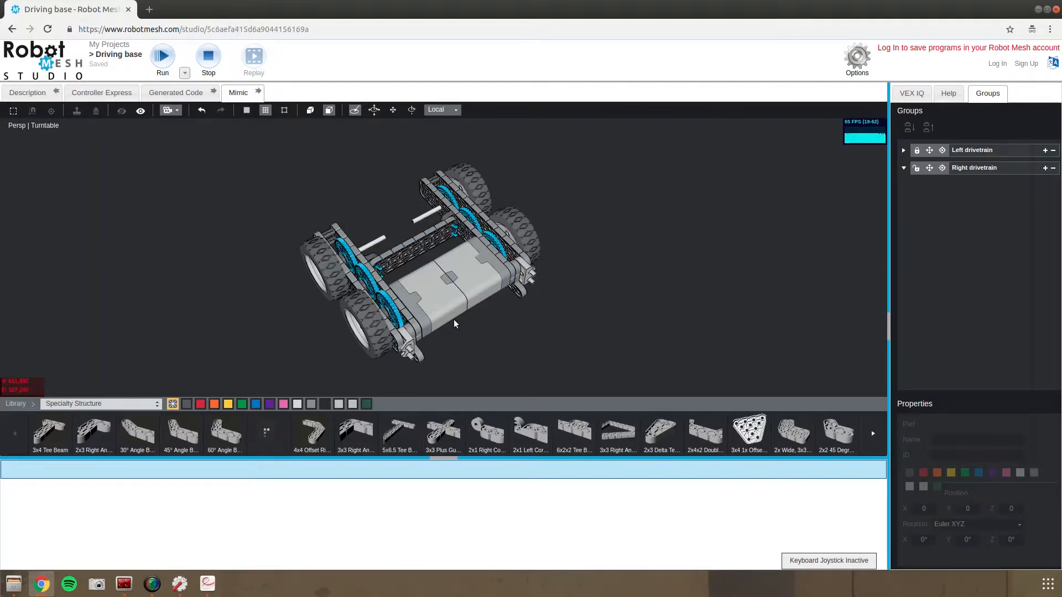
mouse_move(337, 277)
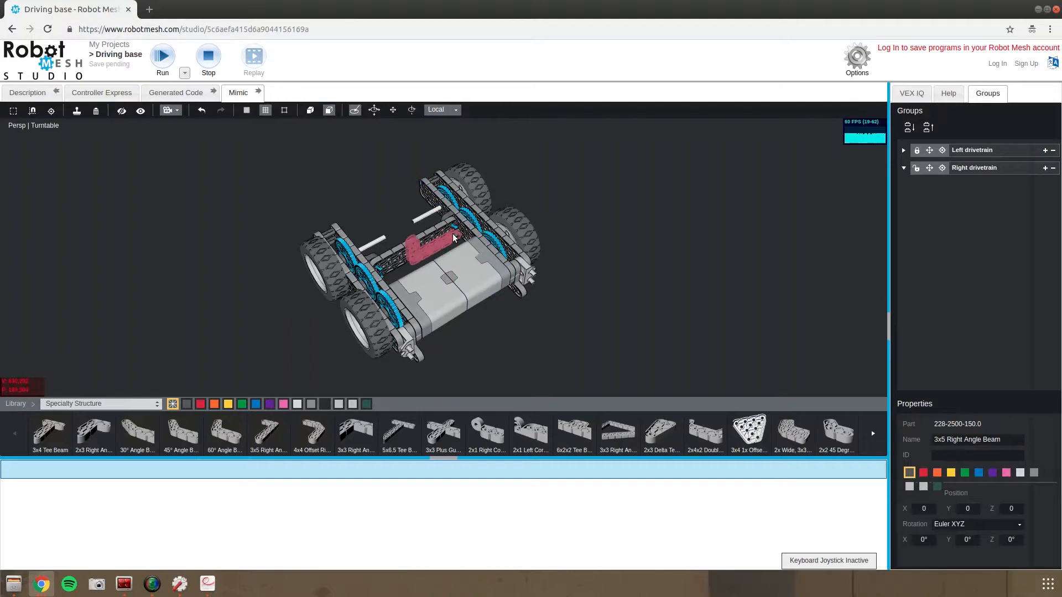
Stand two 3x5 Right Angle Beams upright at both ends of the rear cross beam.
click(424, 240)
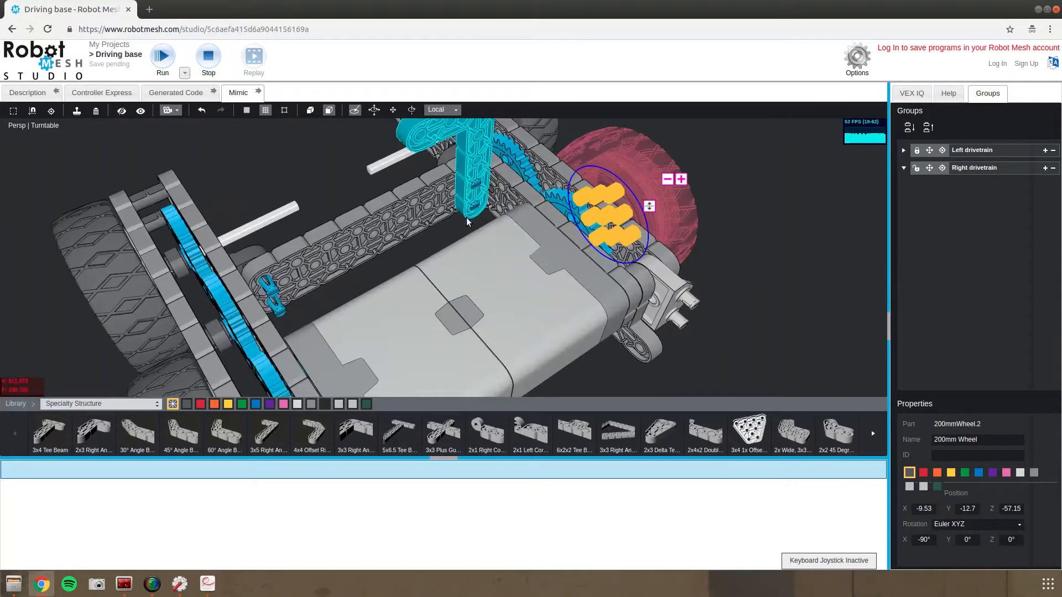
mouse_move(481, 210)
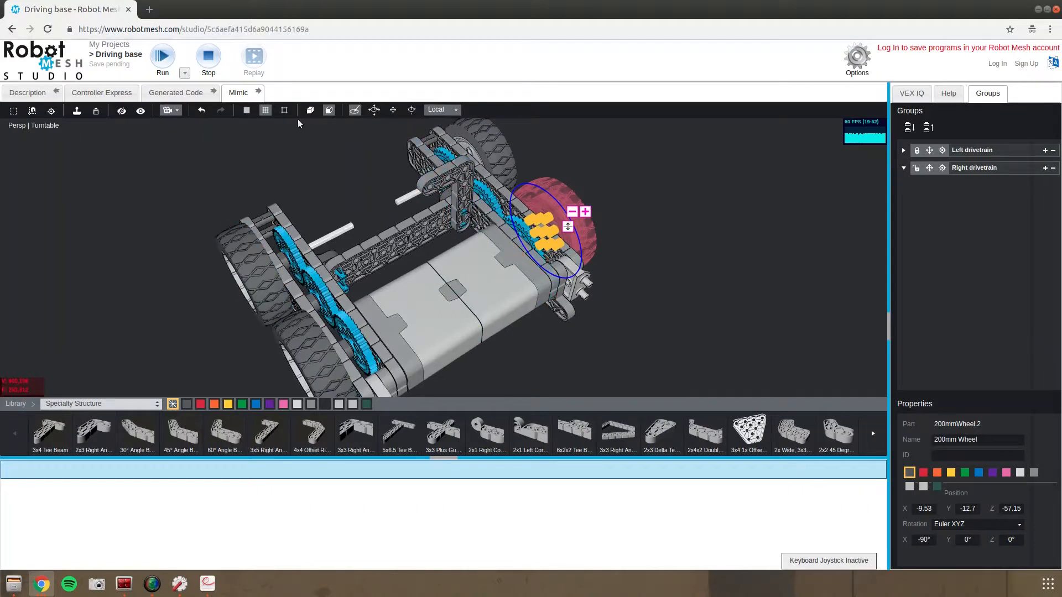
mouse_move(264, 109)
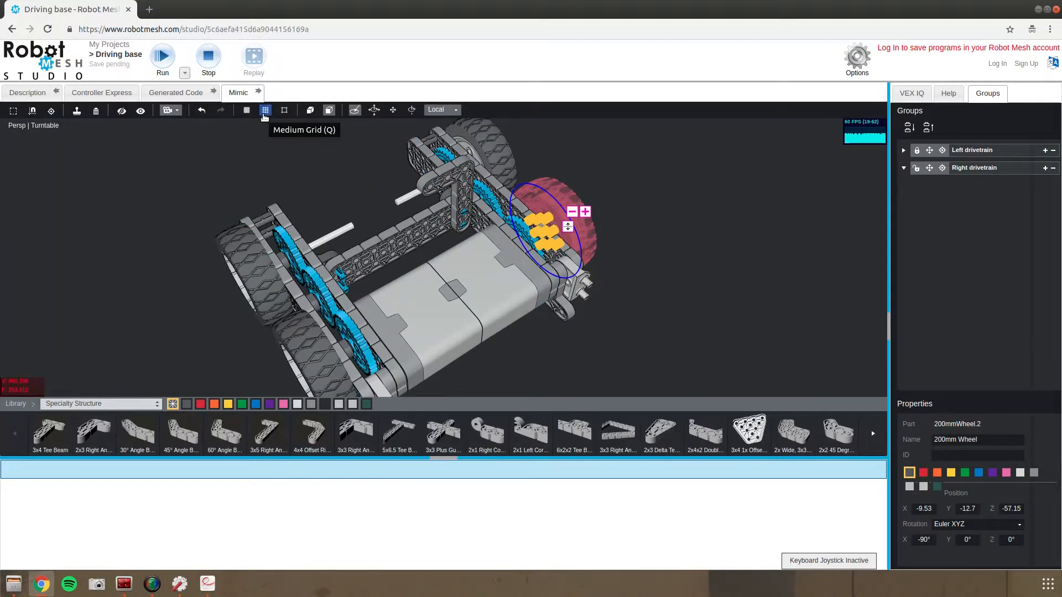
mouse_move(245, 110)
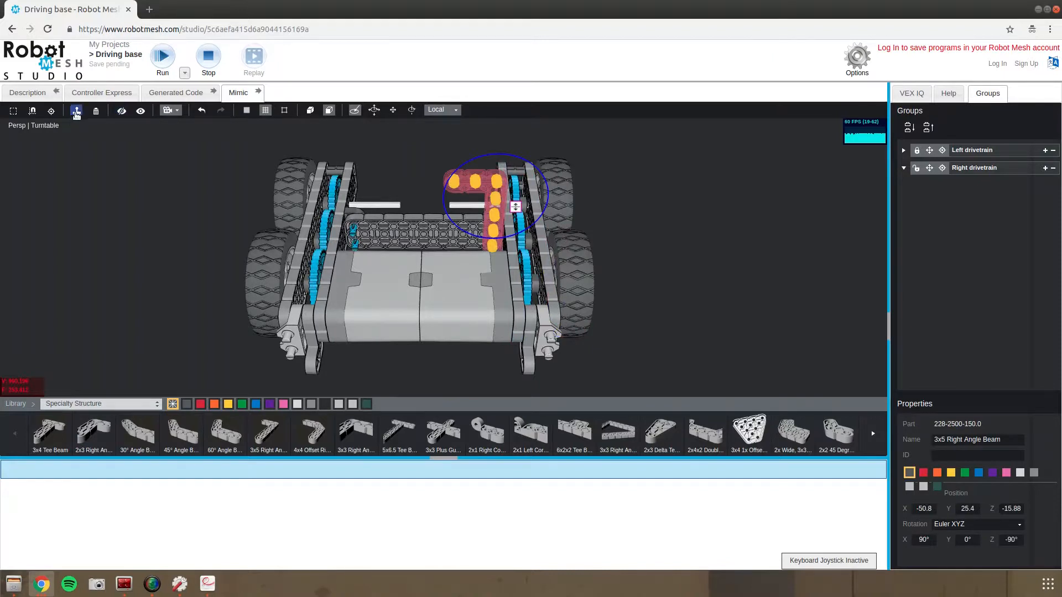
mouse_move(76, 111)
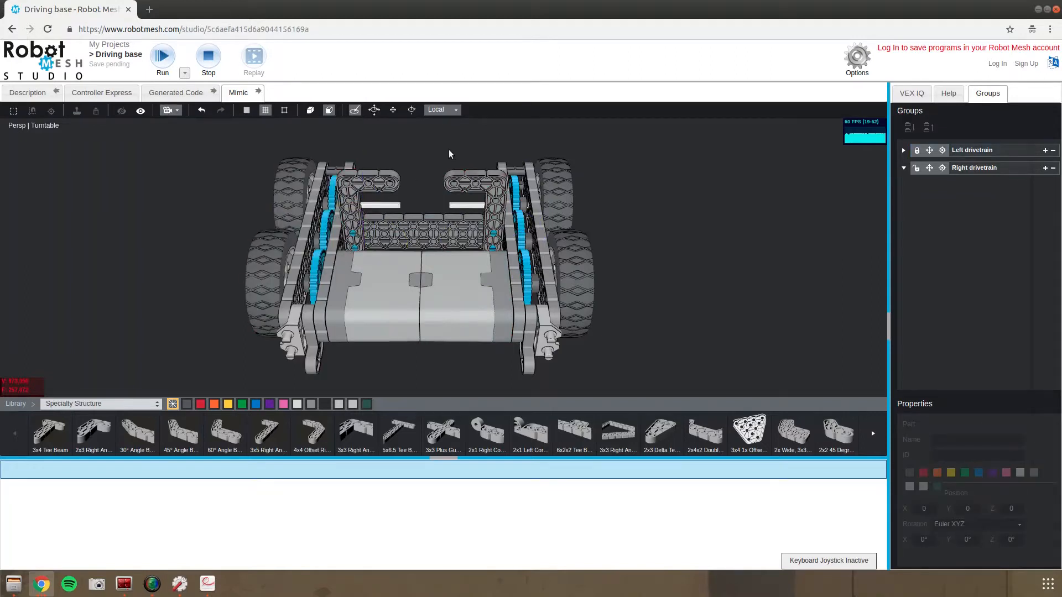
click(271, 291)
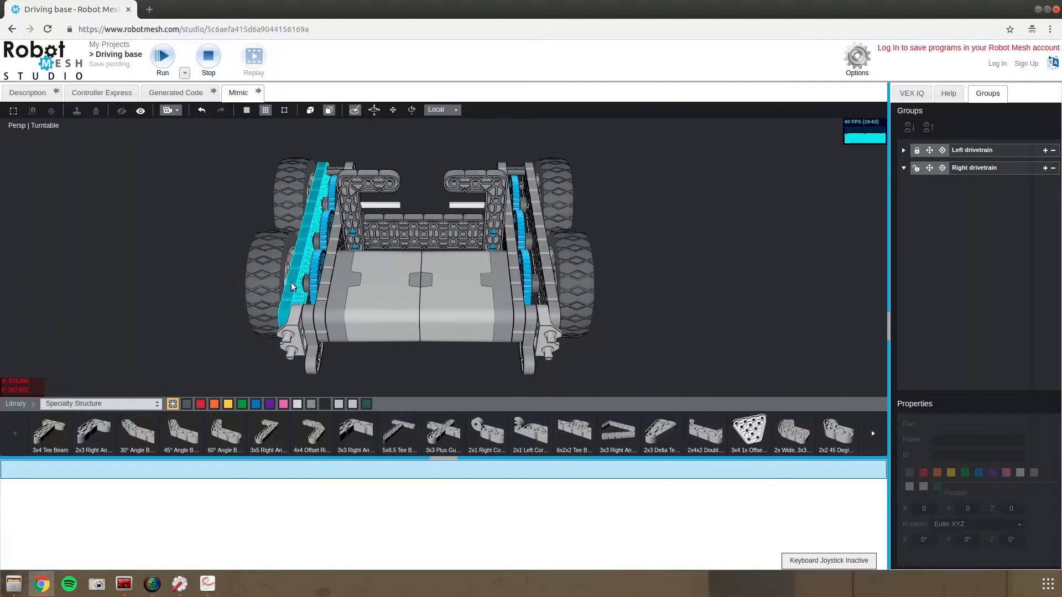
Switch the library to Common parts and bring a 2x6 Beam to the front-left corner.
click(100, 404)
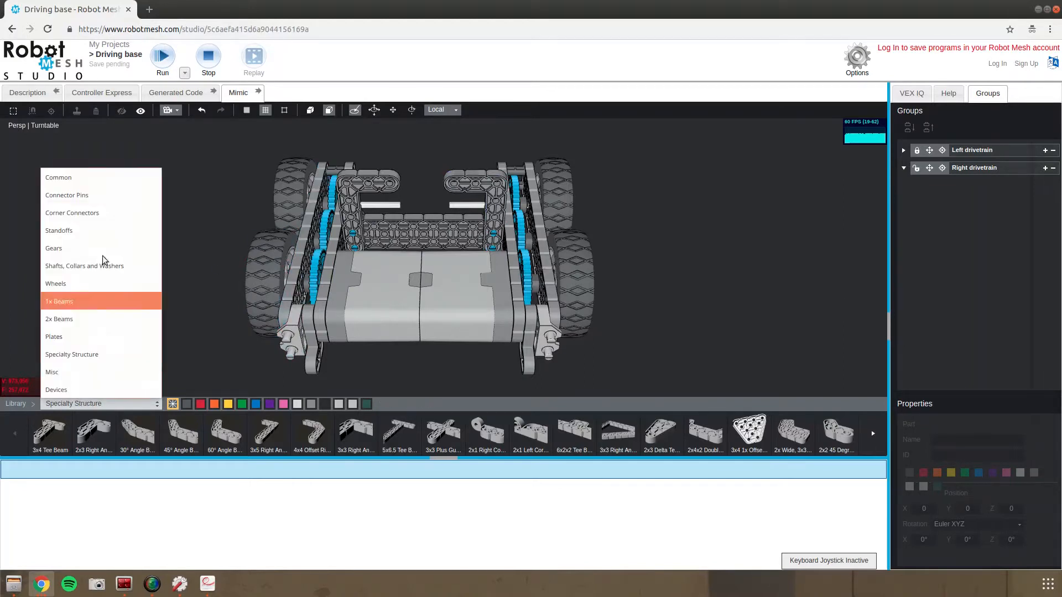
click(59, 177)
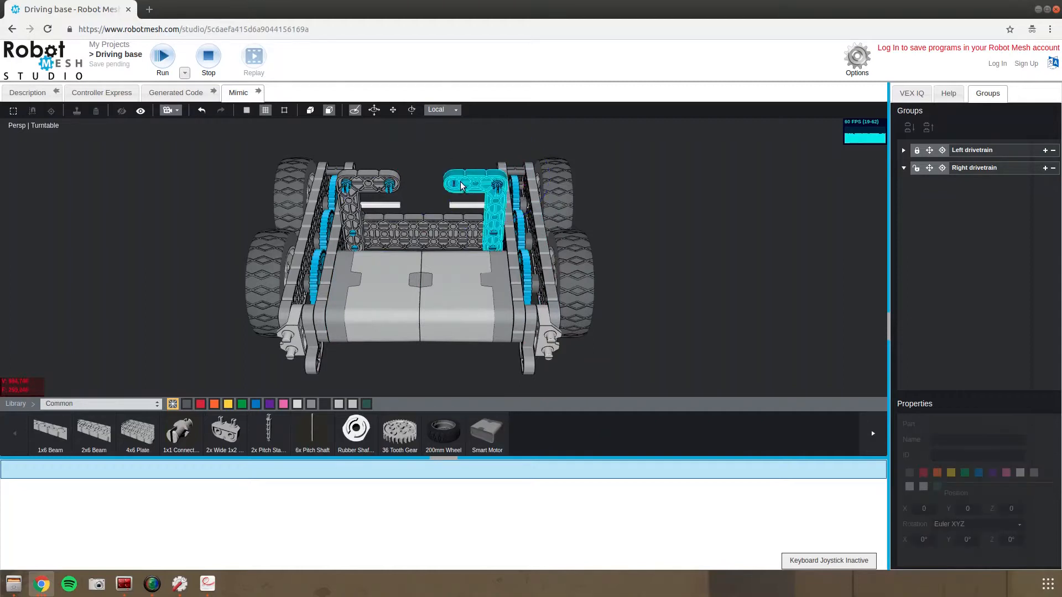
click(461, 185)
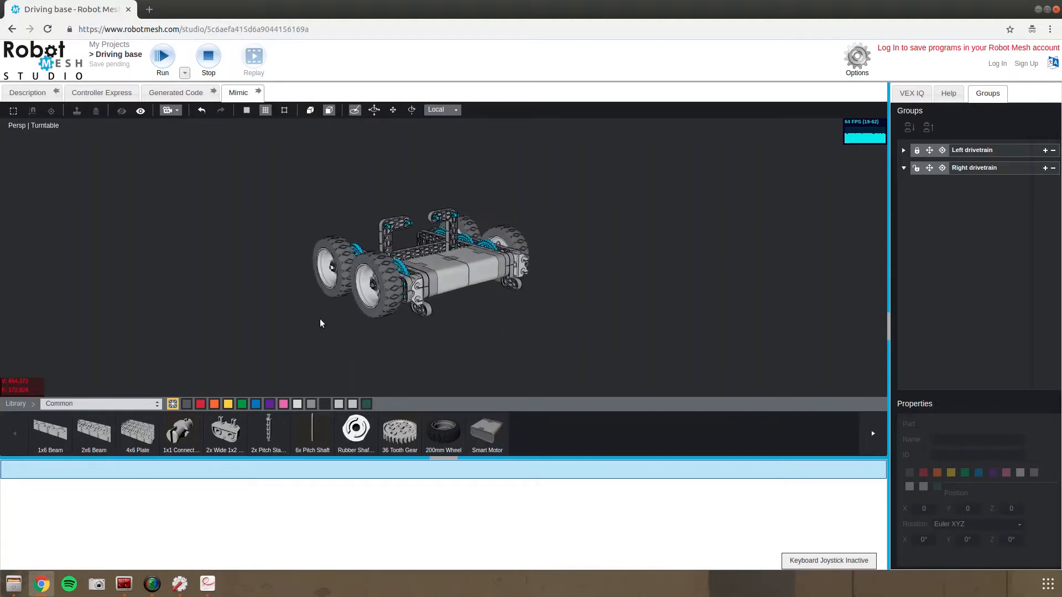
mouse_move(93, 434)
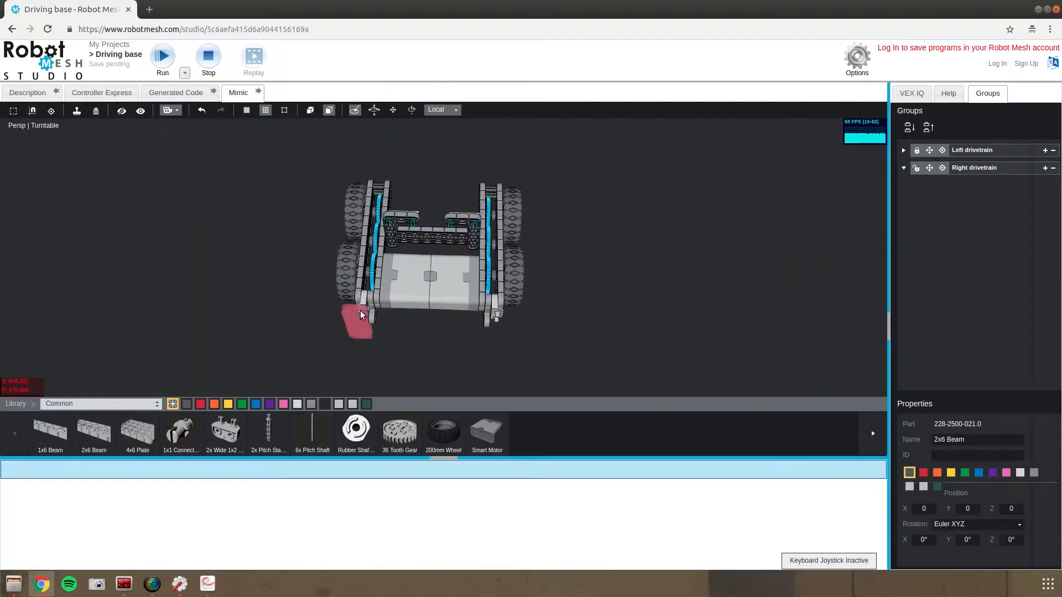
Snap long beams along the near side of the chassis, closing it off between the drivetrains.
click(357, 319)
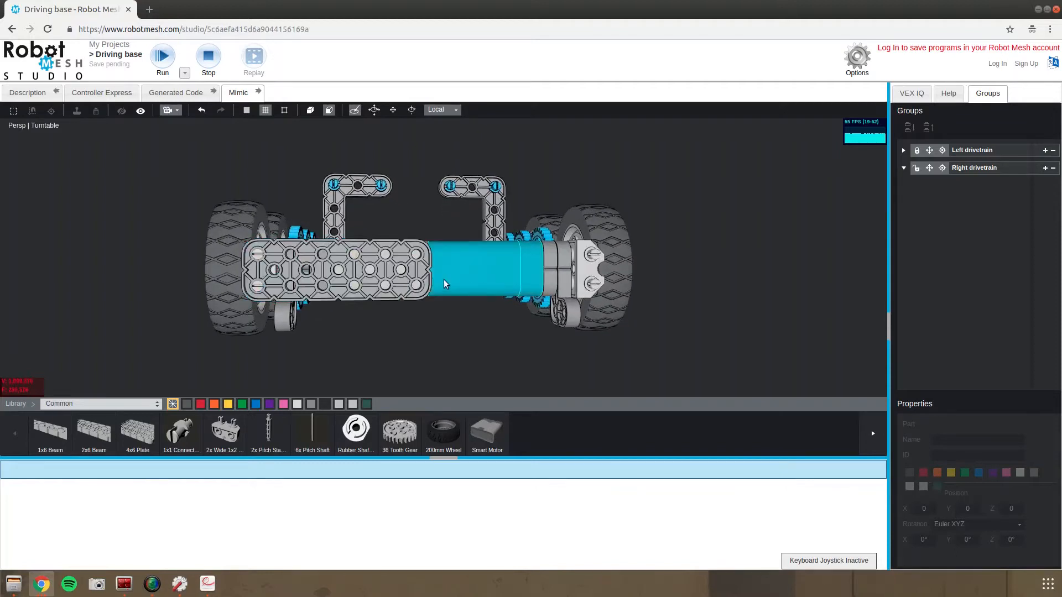
click(521, 271)
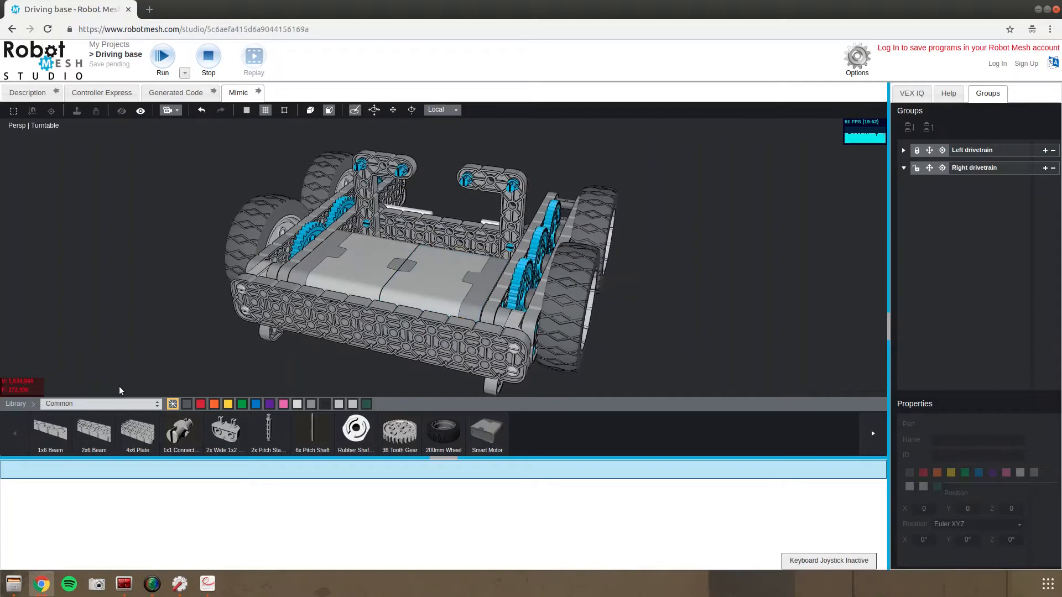
mouse_move(262, 349)
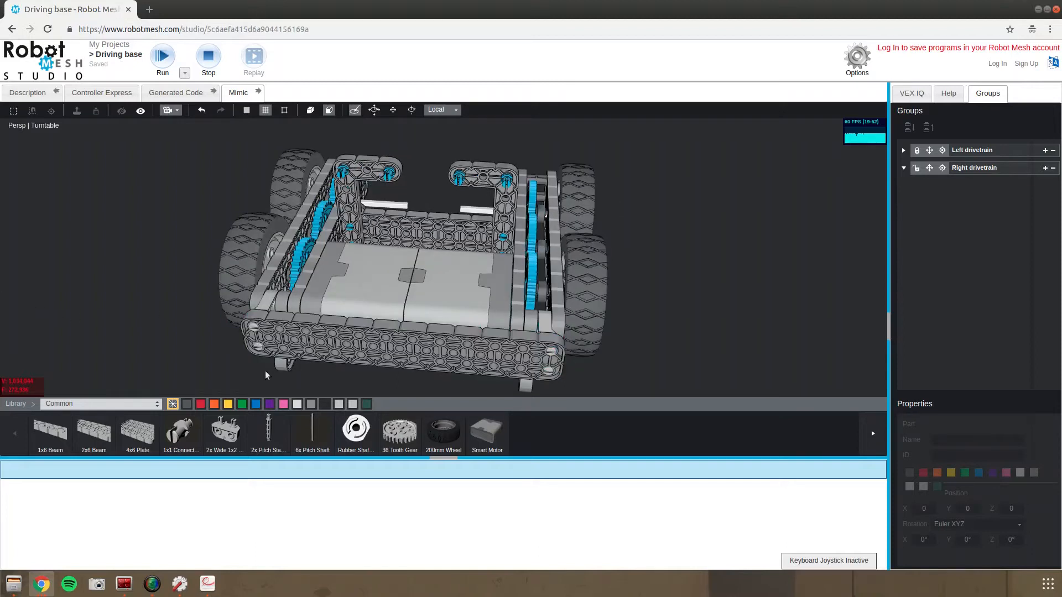
Fasten the side beam with a row of 1x1 connector pins set into its holes.
click(466, 277)
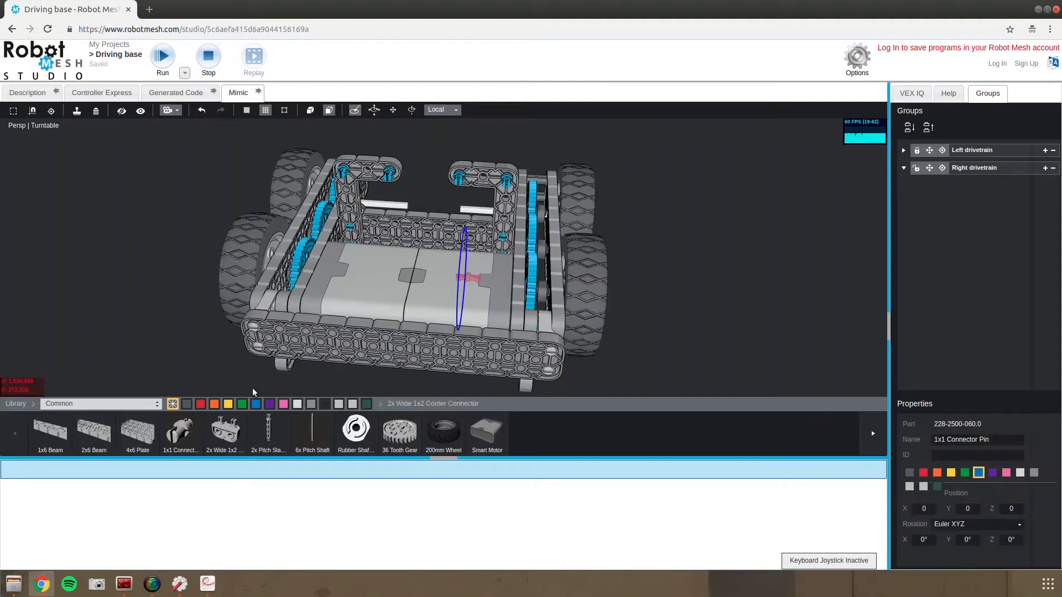
click(358, 338)
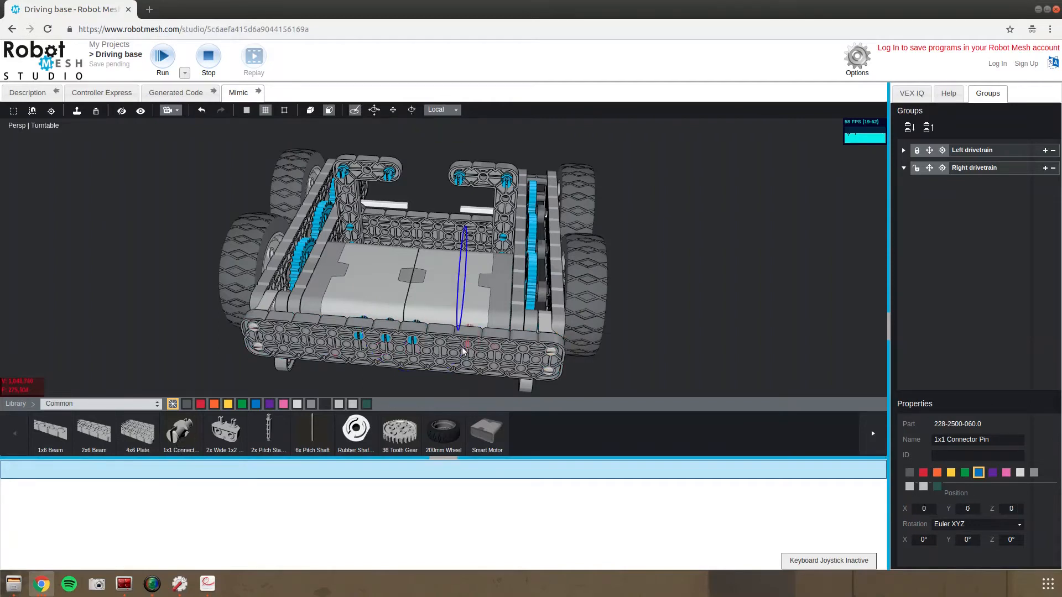
click(466, 344)
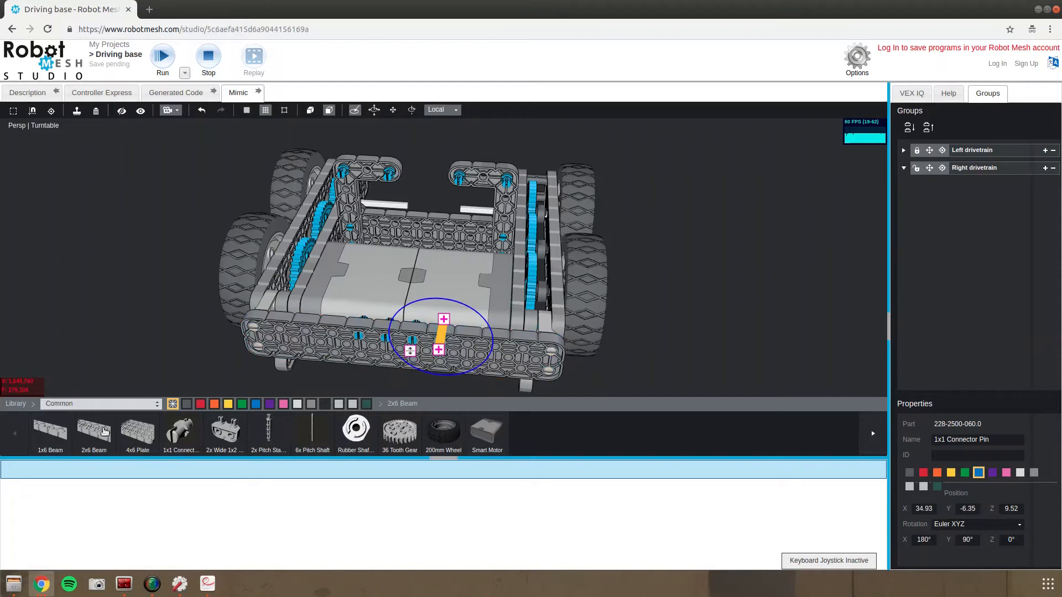
click(180, 430)
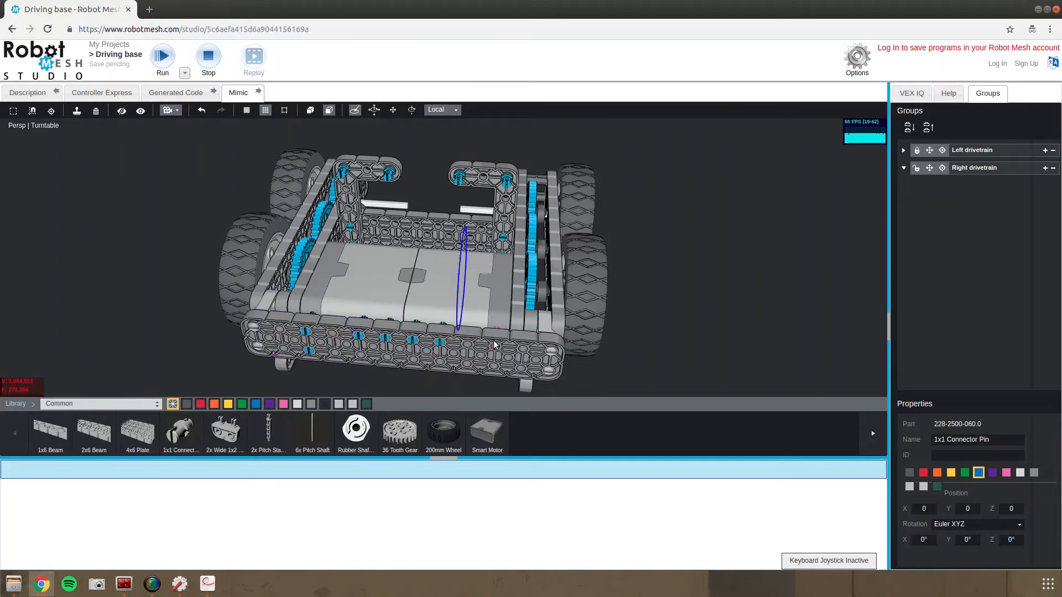
click(494, 344)
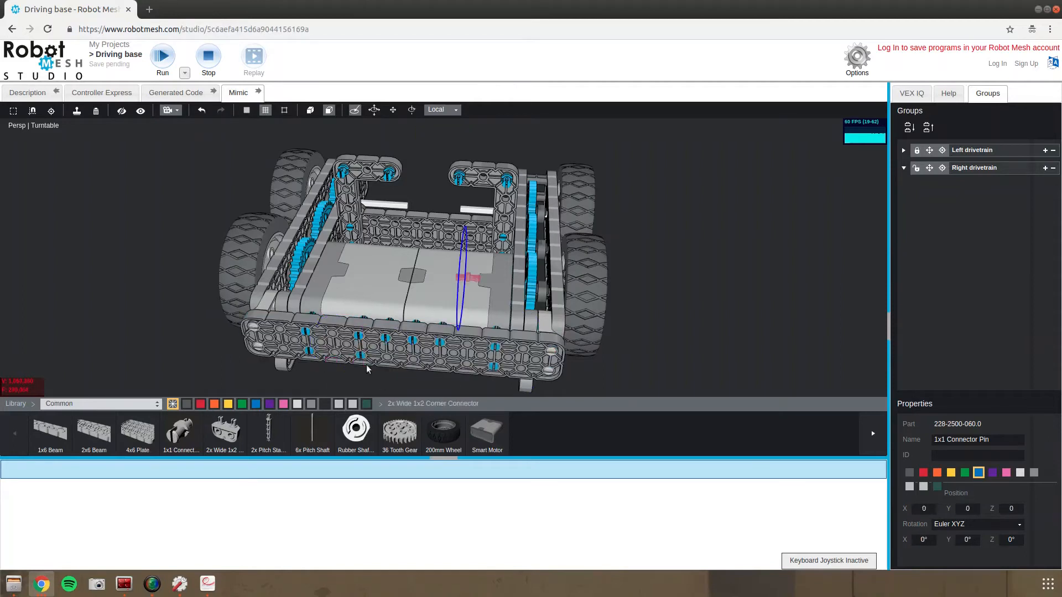
mouse_move(388, 371)
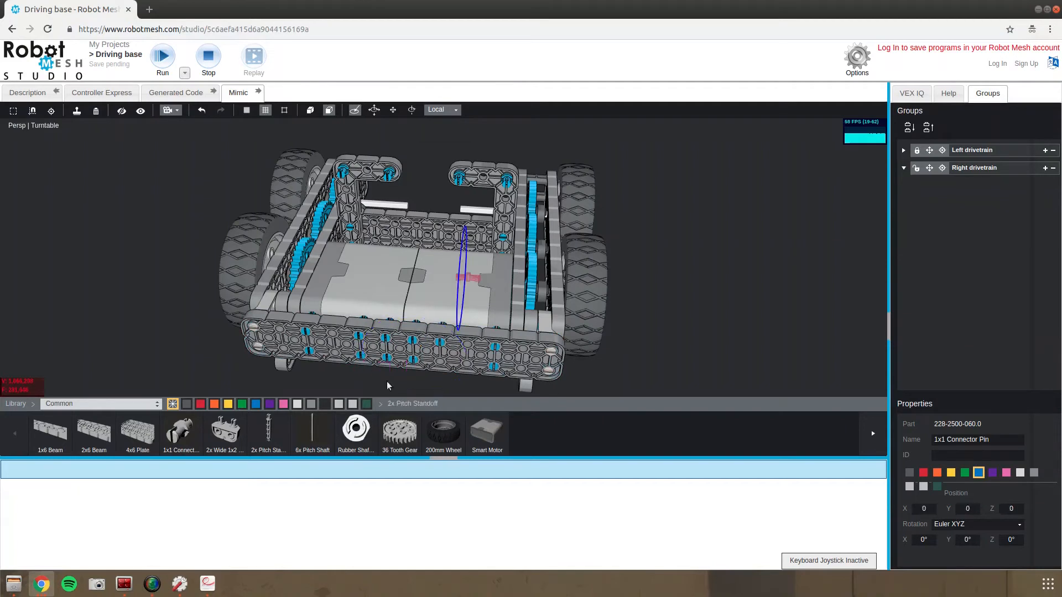
click(406, 345)
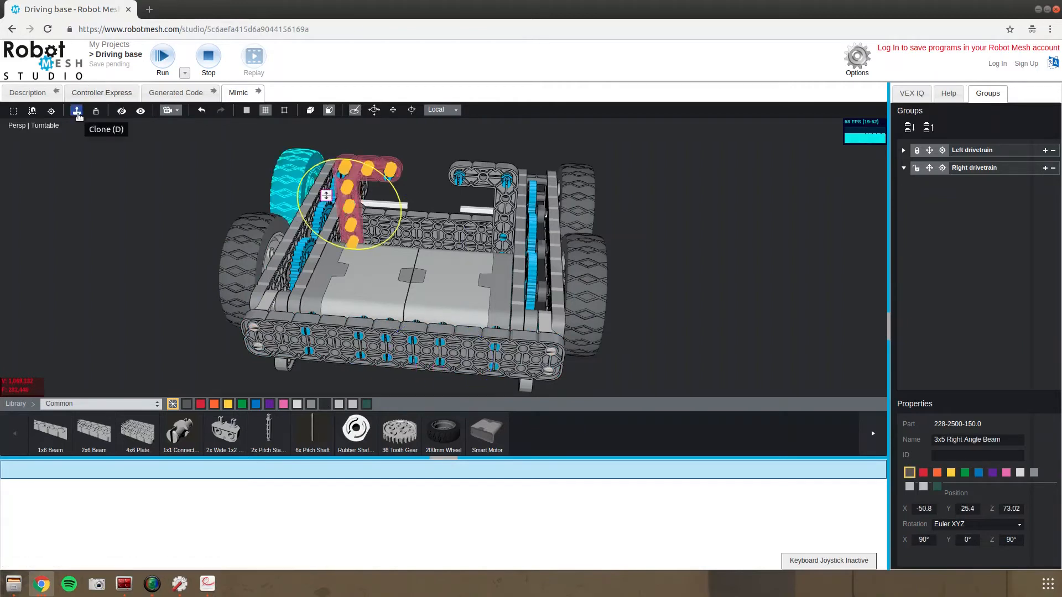
Clone the 3x5 Right Angle Beam and set the copy upright on the opposite side.
click(76, 110)
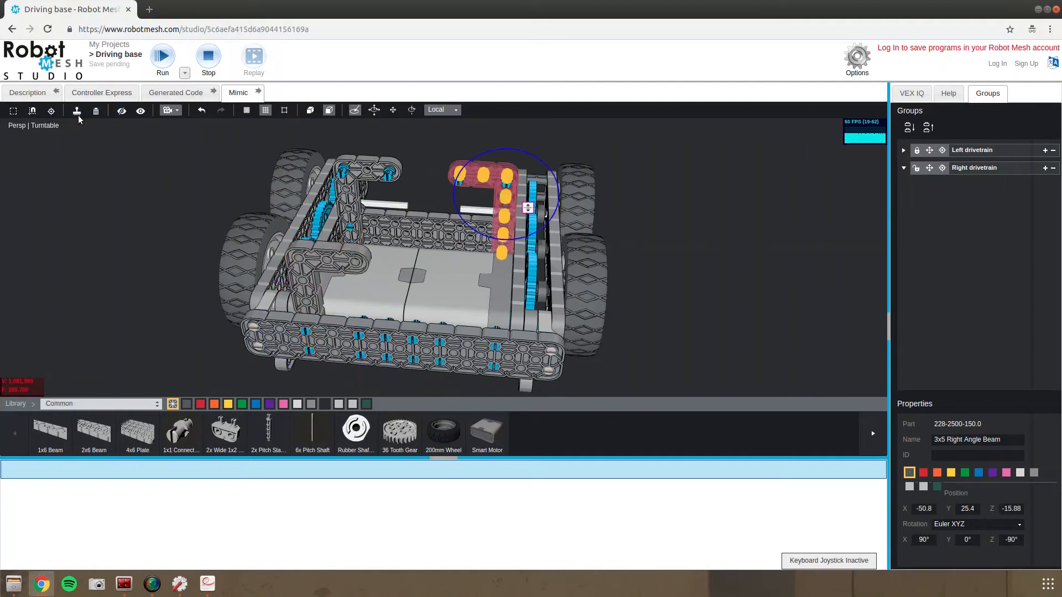
click(95, 111)
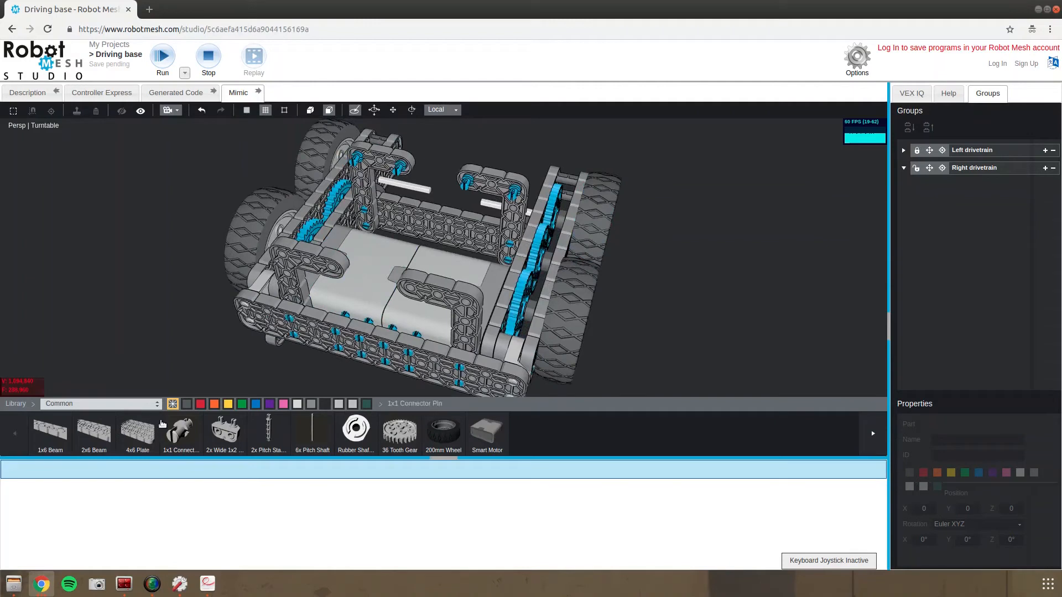
mouse_move(138, 434)
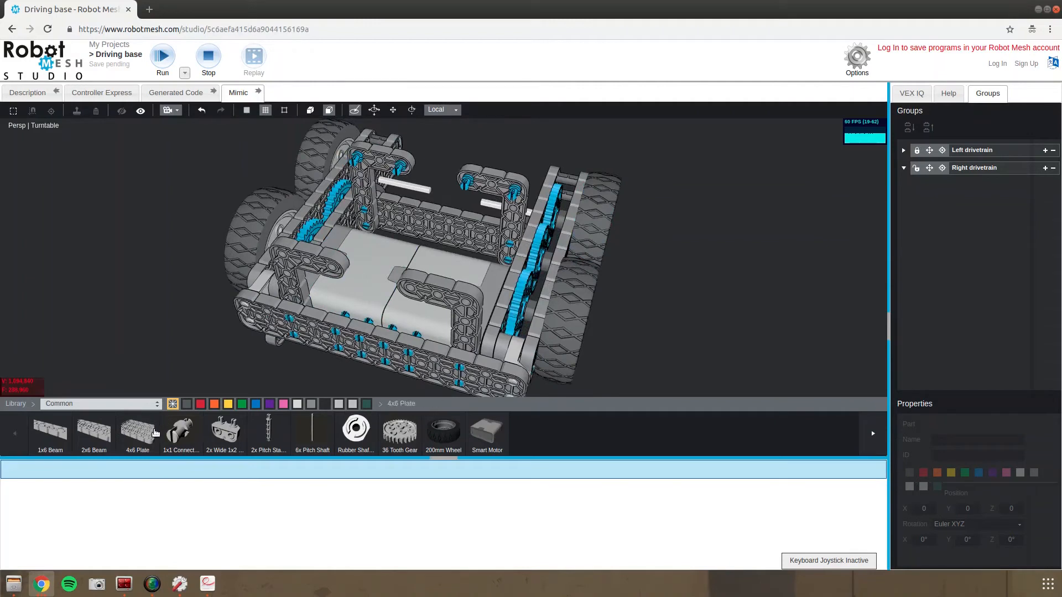
mouse_move(138, 433)
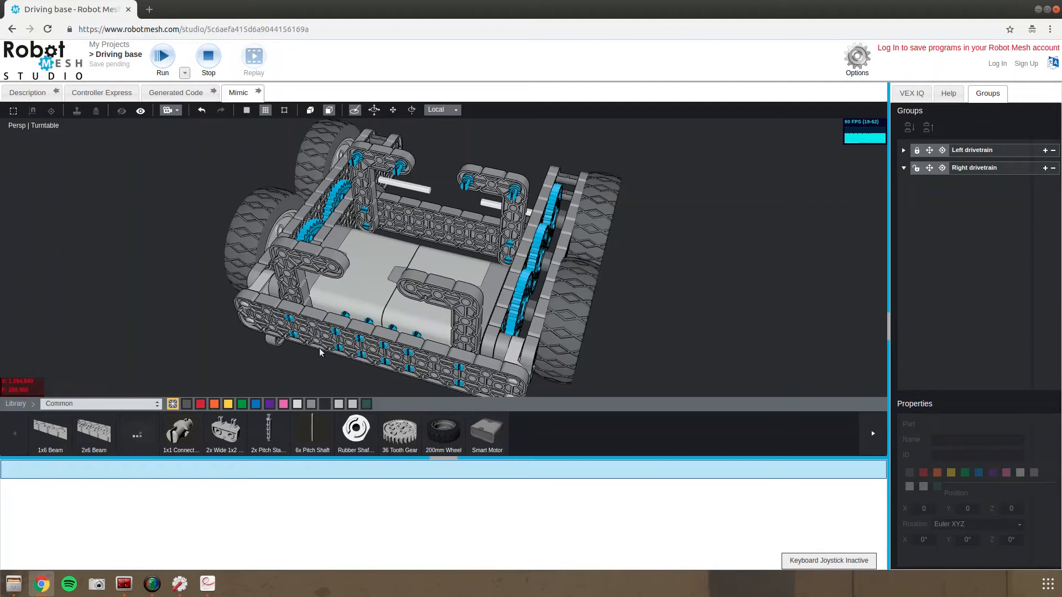
mouse_move(414, 337)
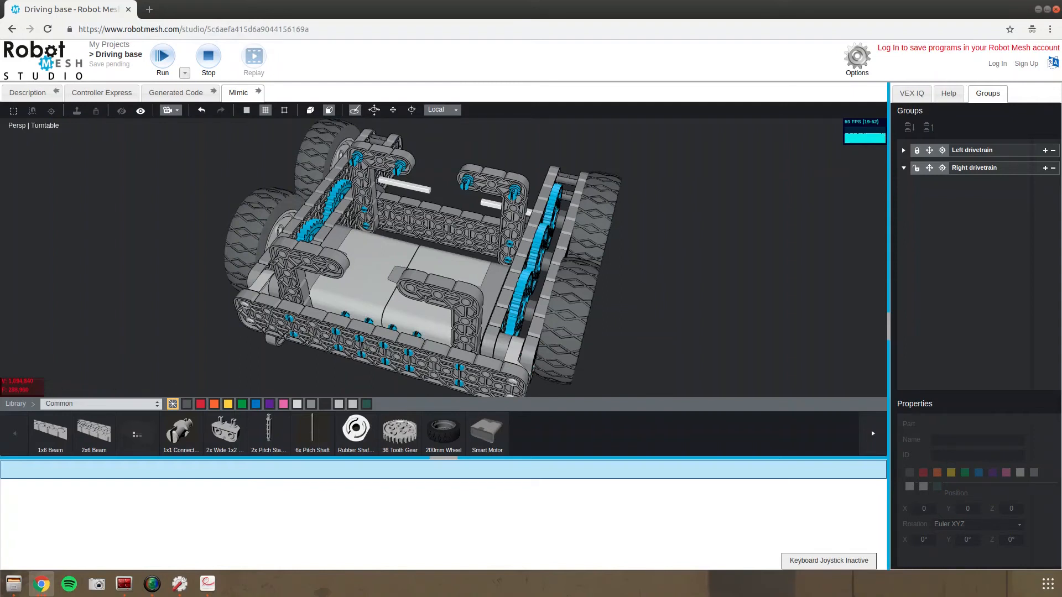
Fit a 4x6 Plate and a 4x4 Plate onto the pins along the underside of the base.
click(440, 271)
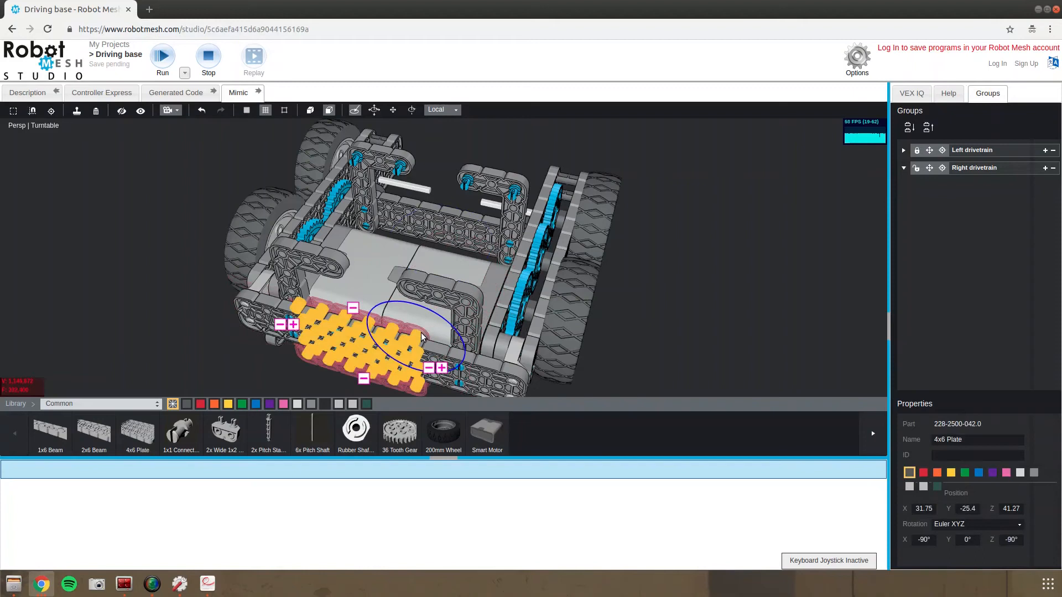
mouse_move(340, 309)
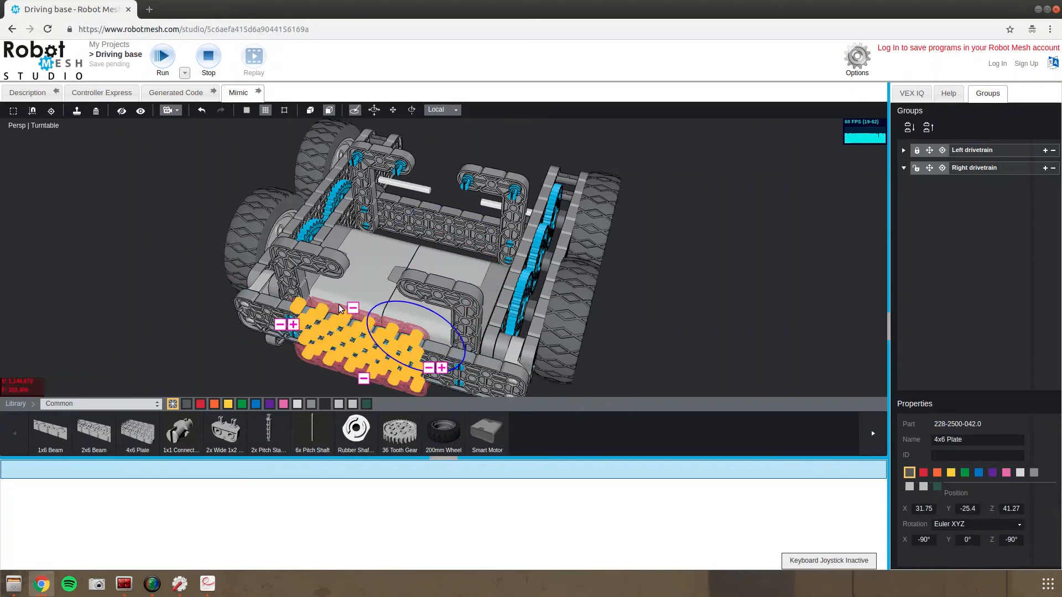
mouse_move(235, 324)
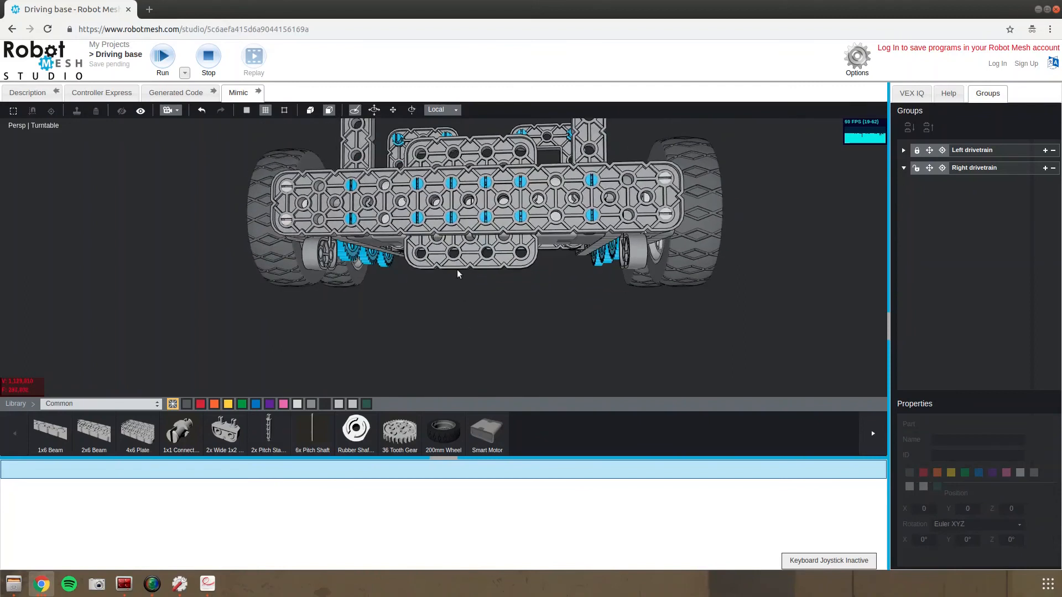
click(472, 203)
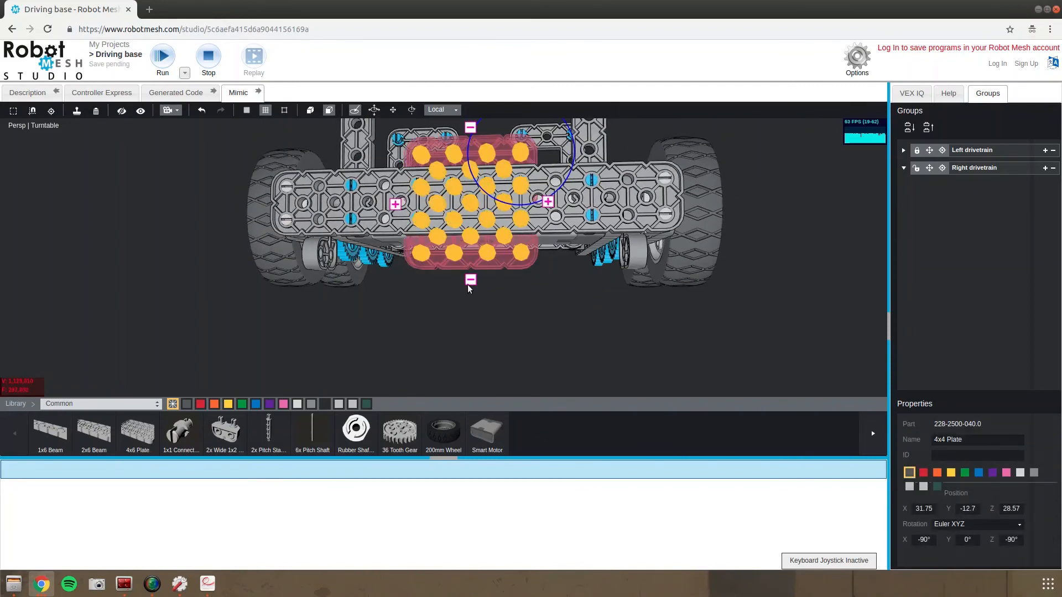